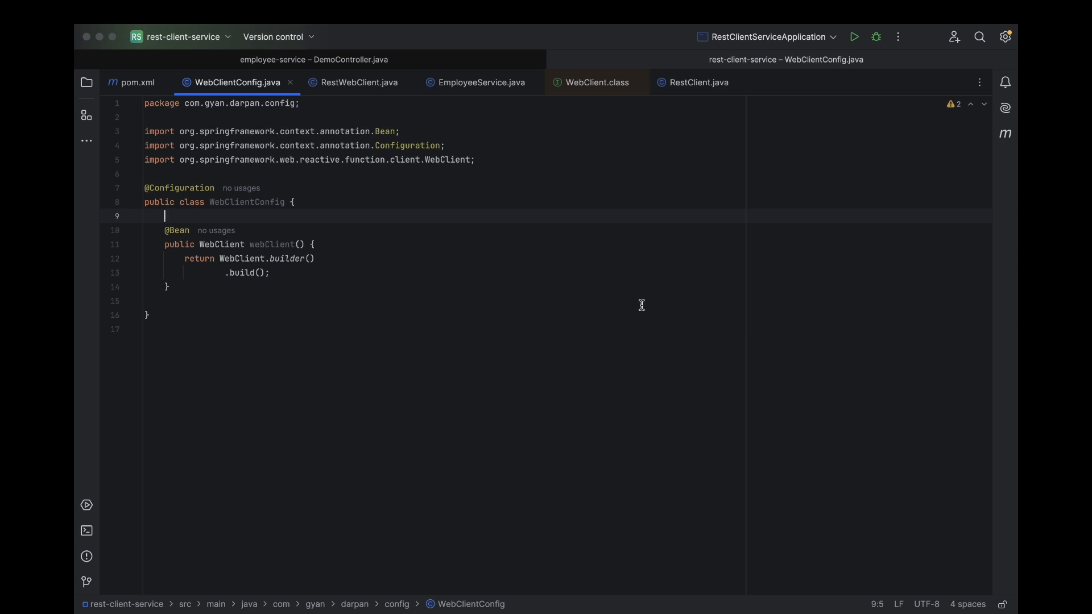
key(enter)
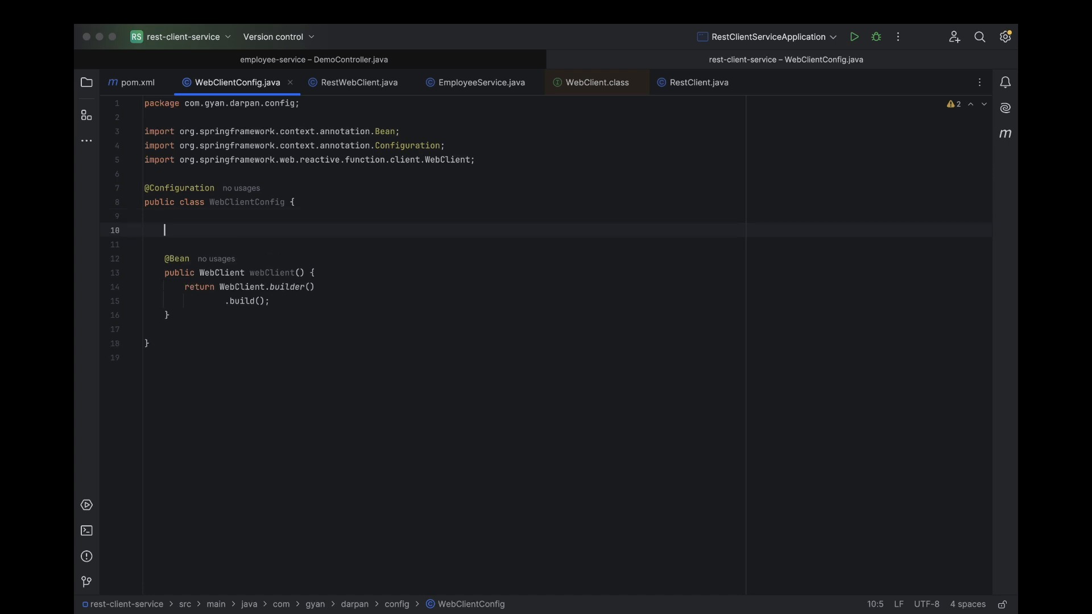
text(@Bean)
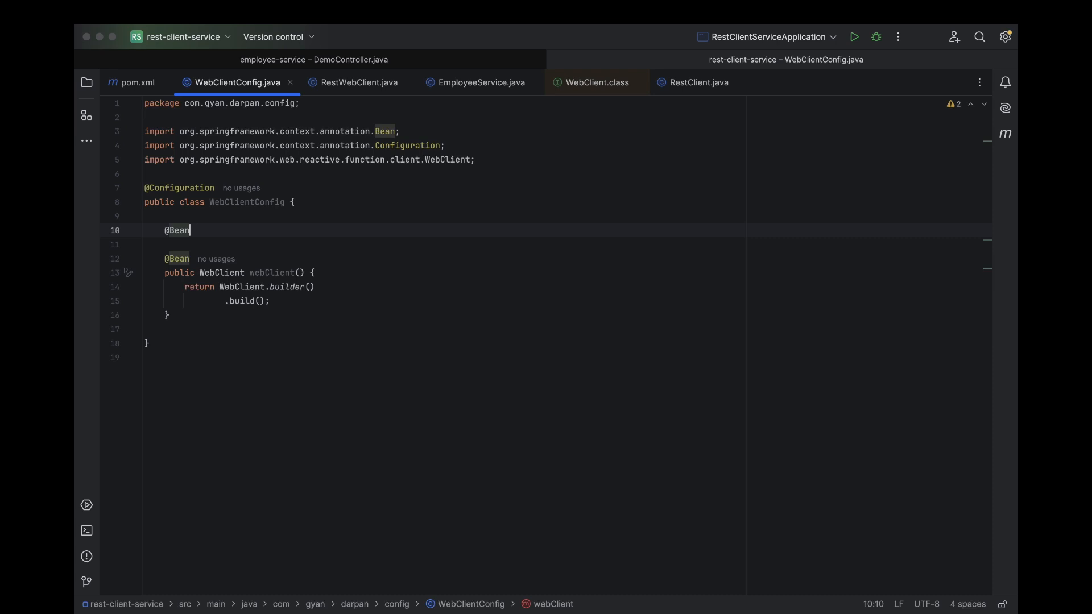
text(public Co)
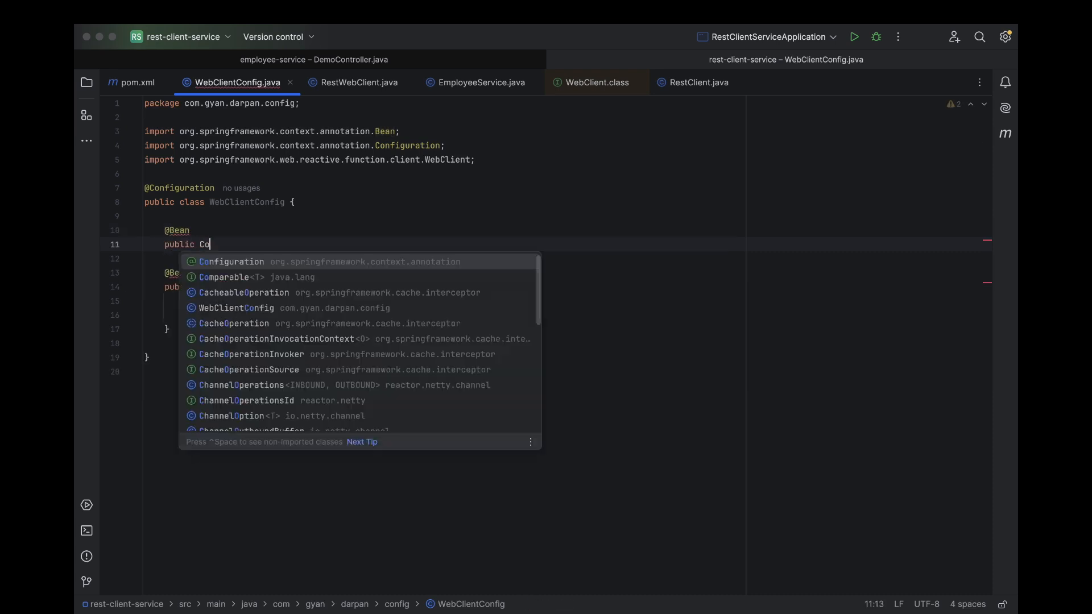
text(nn)
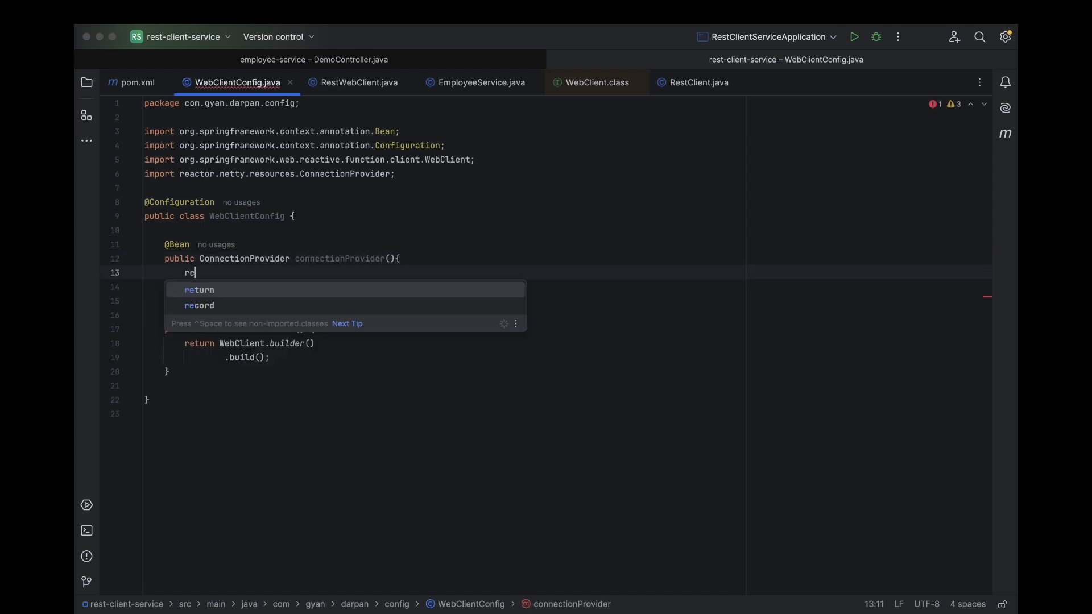
Write return ConnectionProvider.builder("web-client-connection-provider") as the method body
text(return ConnectionProvider)
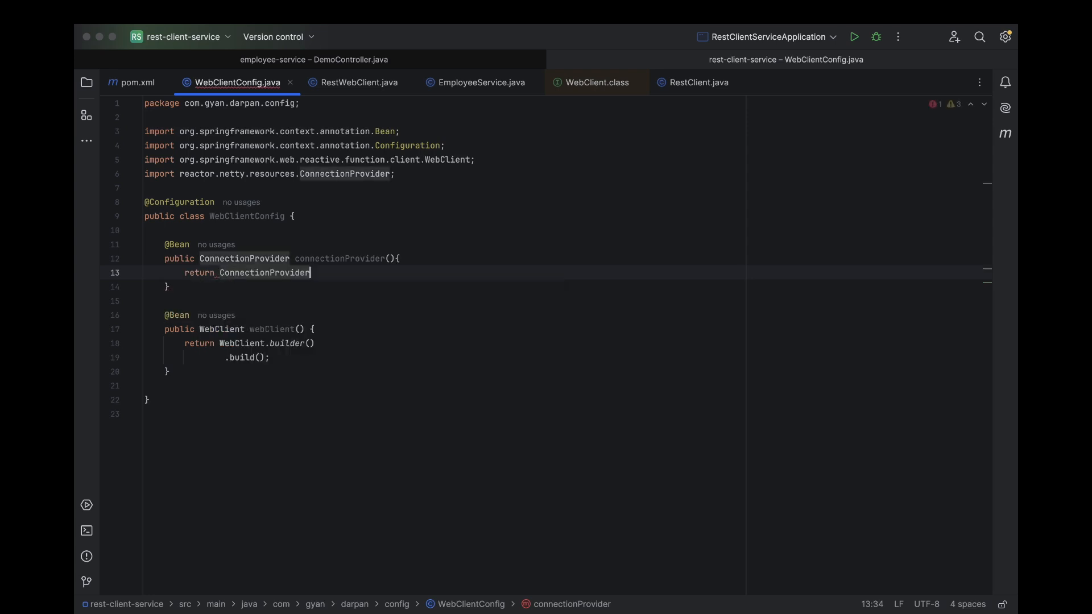
text(.builder())
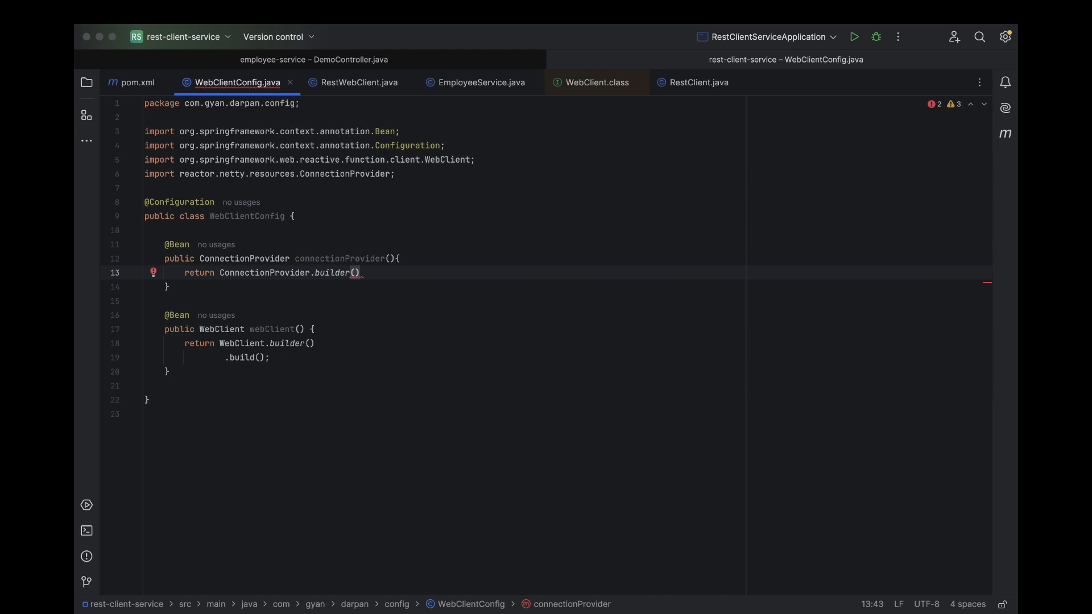
text("")
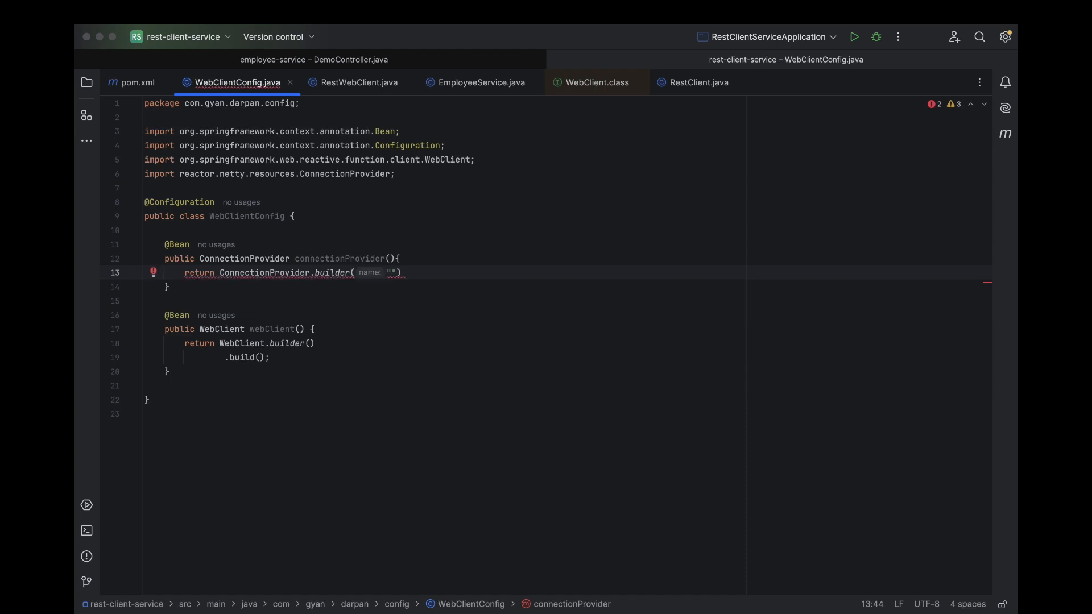
text(web-client-)
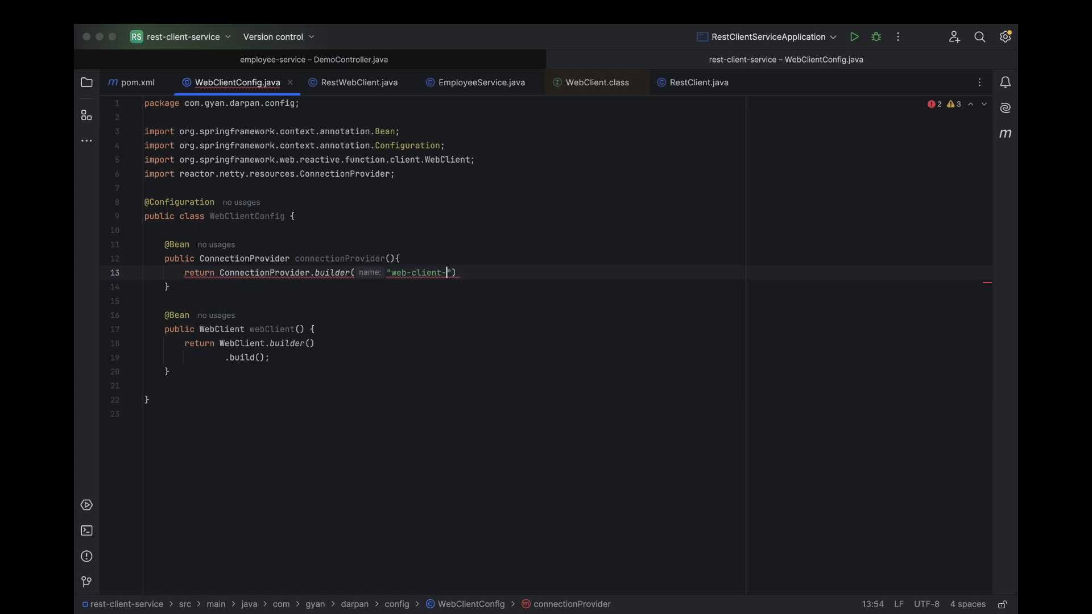
text(connection)
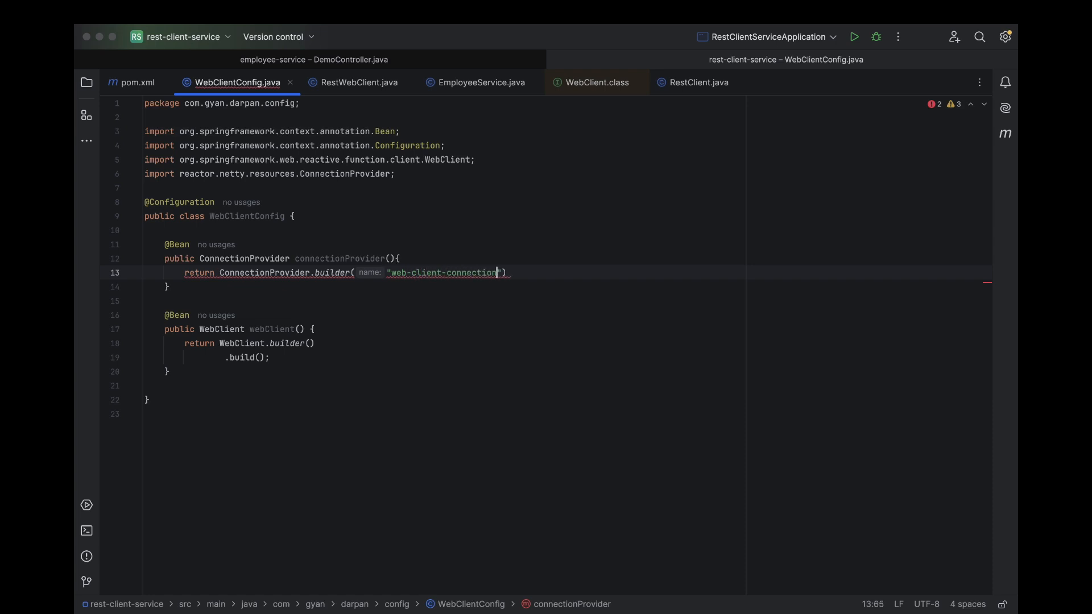
text(-provider)
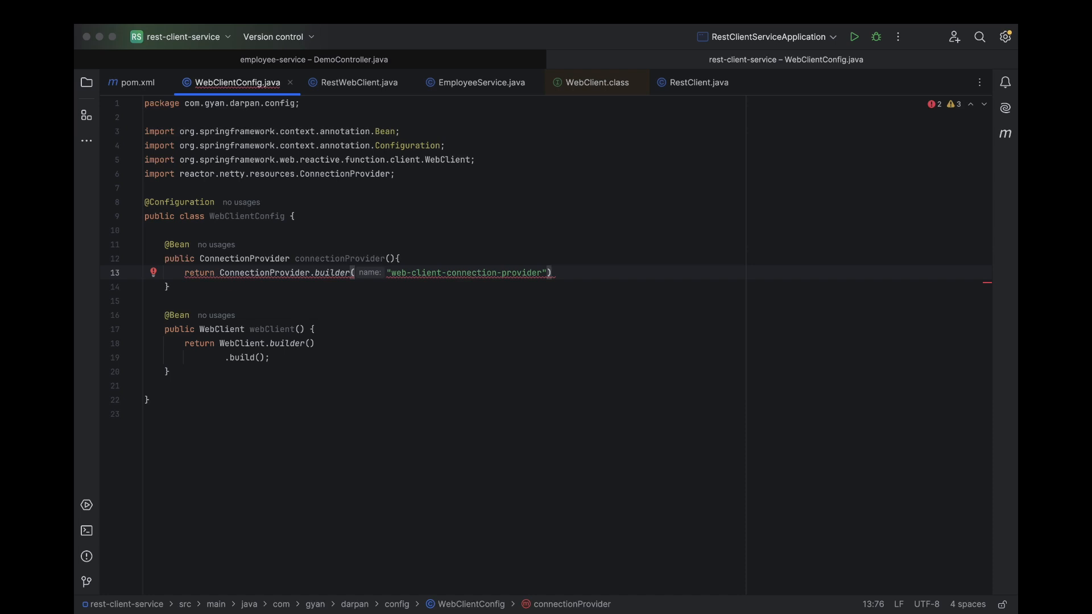
Chain maxConnections(100) and maxIdleTime(Duration.ofSeconds(30)) onto the builder, importing java.time.Duration
key(enter)
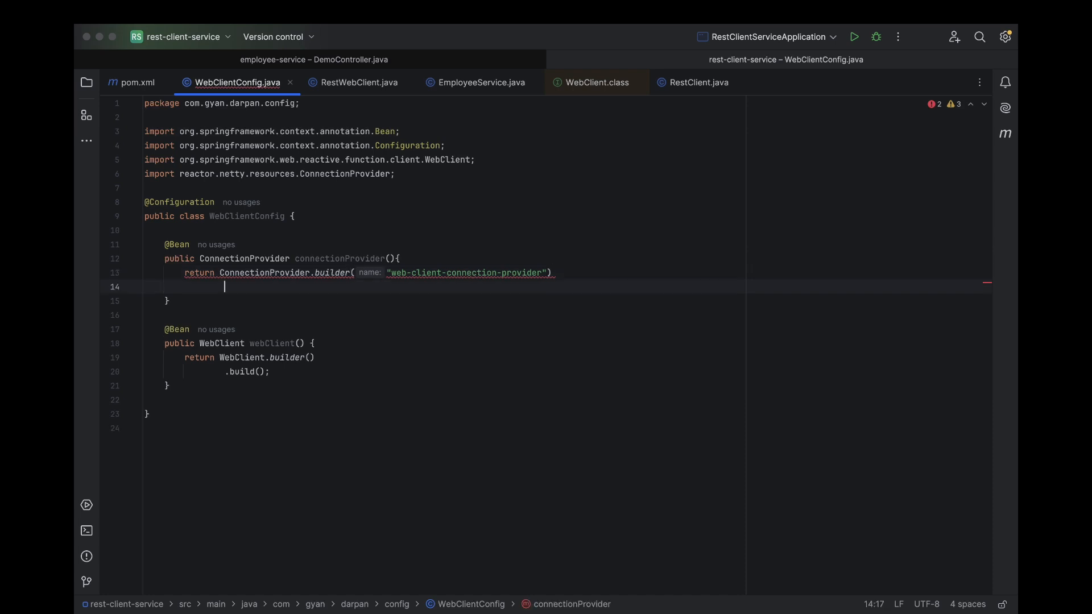
text(.ma)
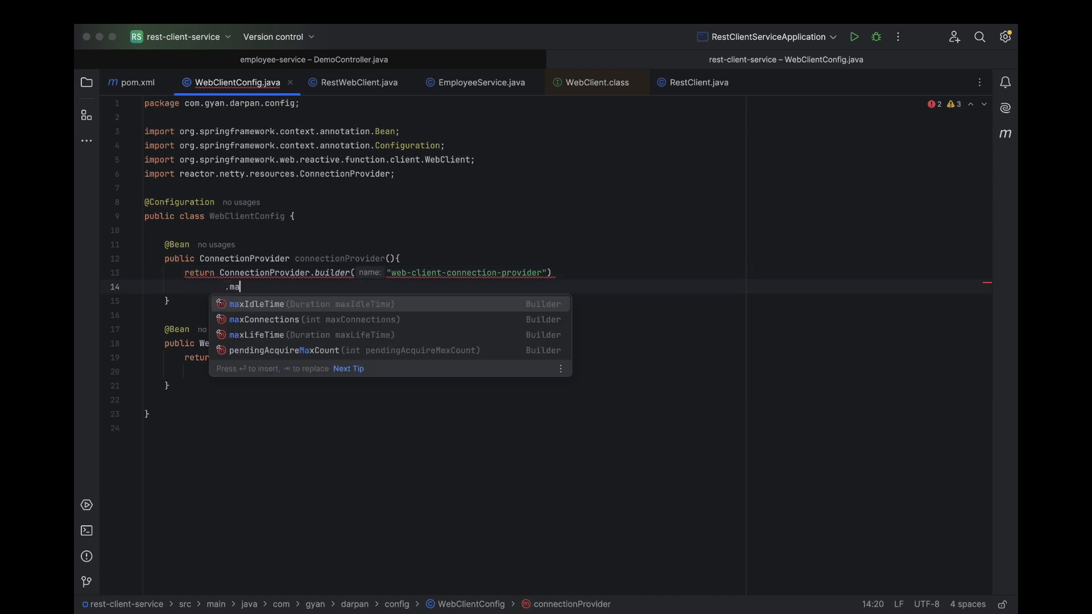
click(263, 319)
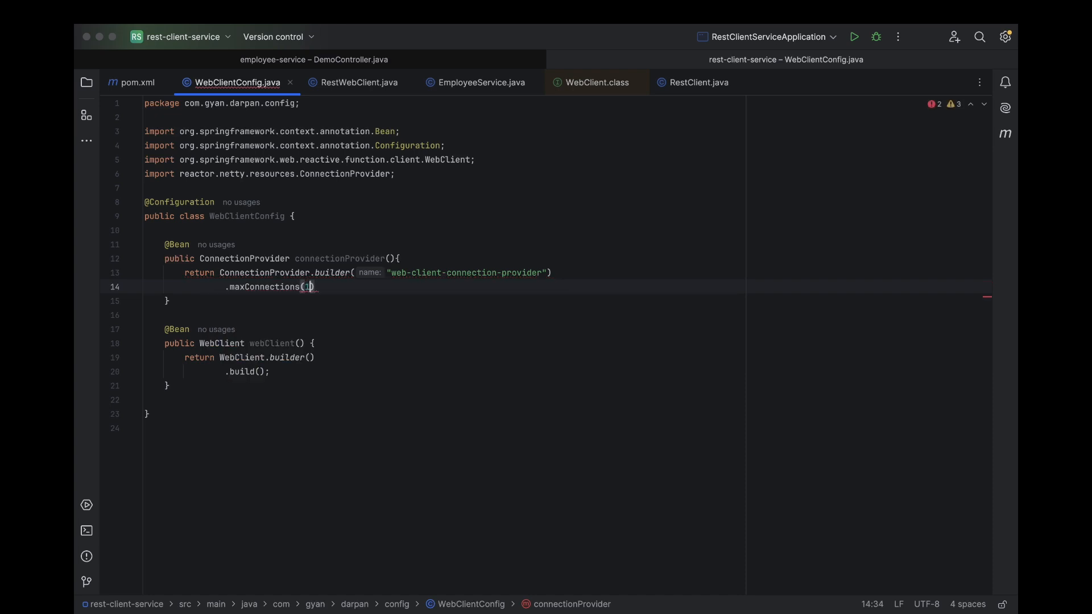
text(100)
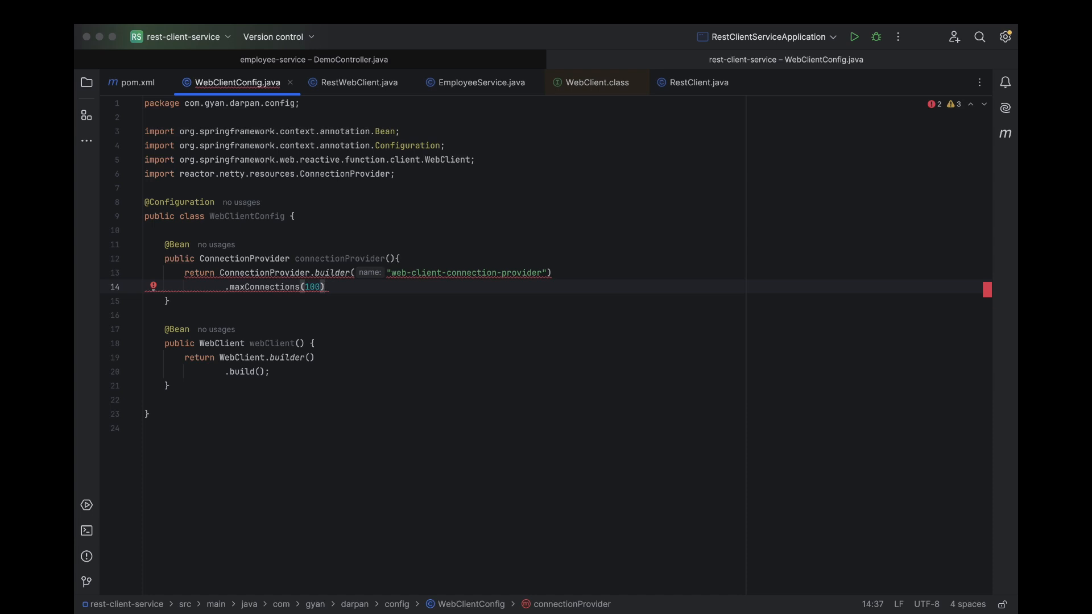
text(.maxIdleTime(Duration.ofSeconds()
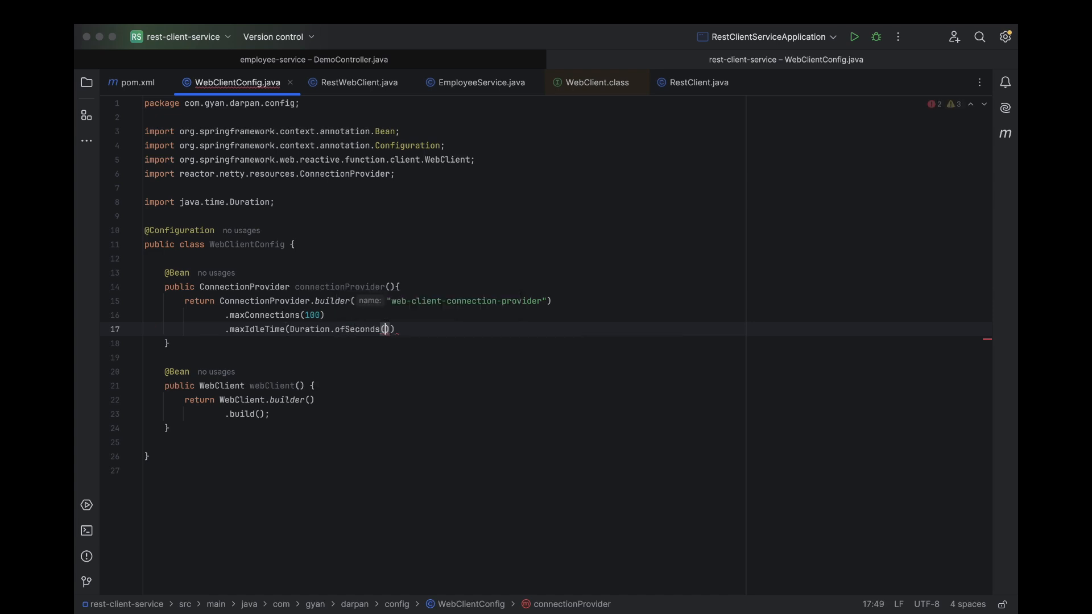
text(30)
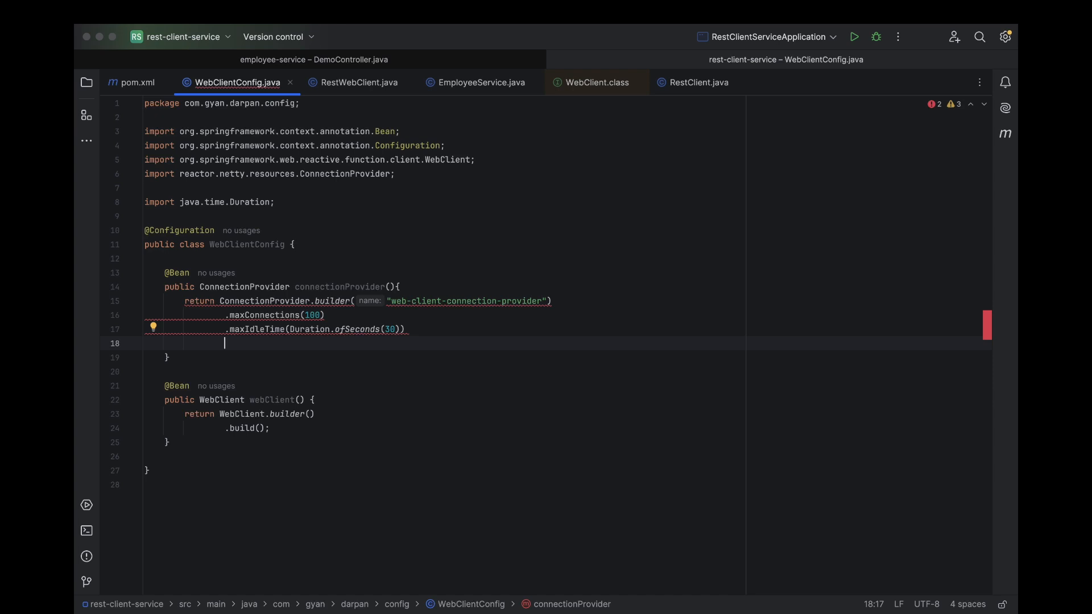
Chain maxLifeTime(Duration.ofMinutes(2)) onto the ConnectionProvider builder
text(.)
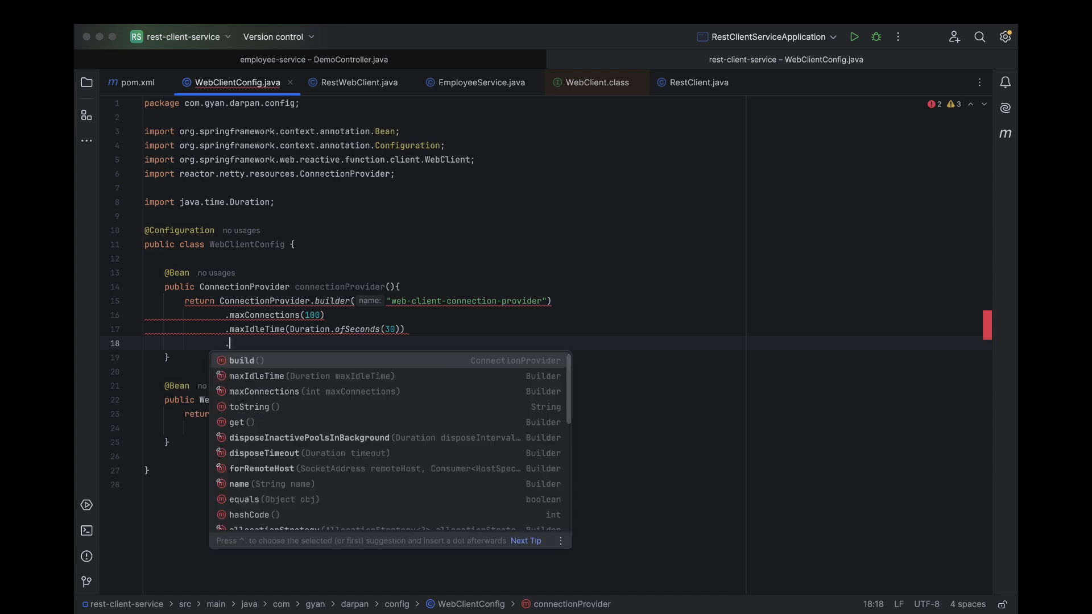
text(maxLifeTime(Duration.)
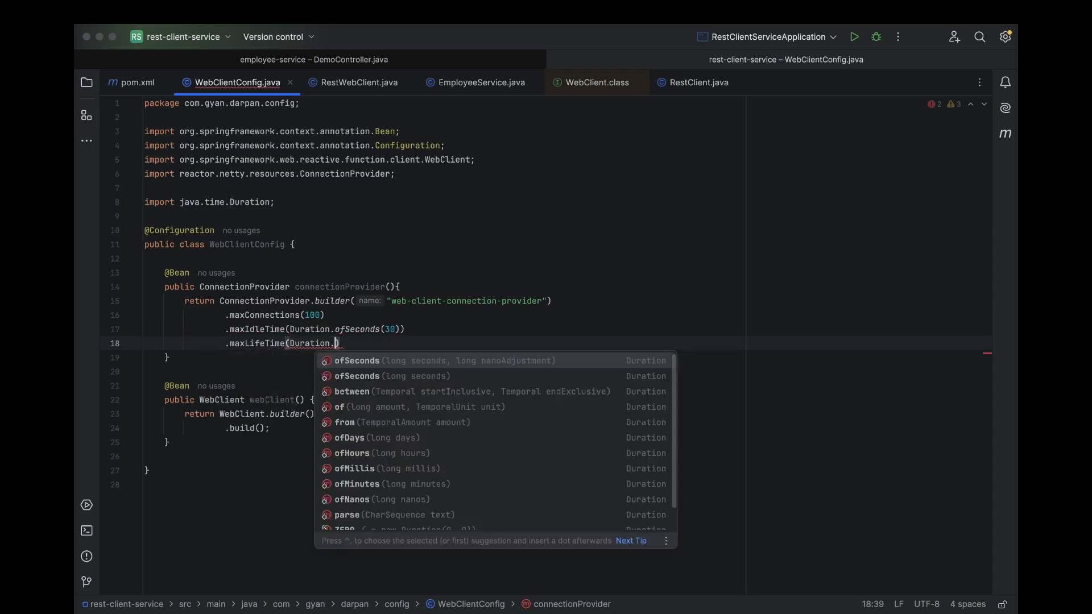
text(ofMinutes()
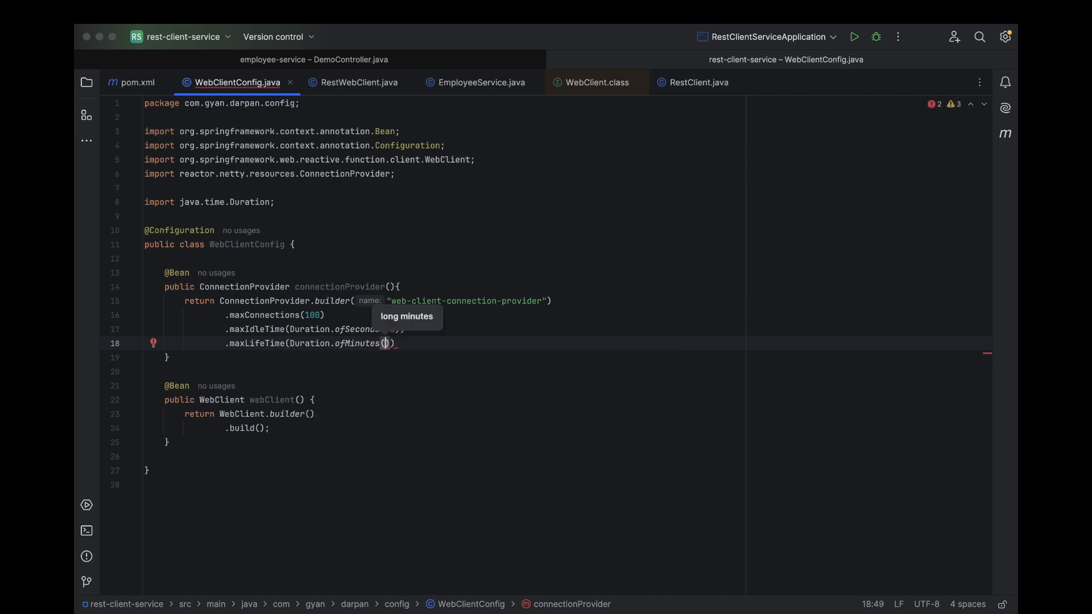
text(2)
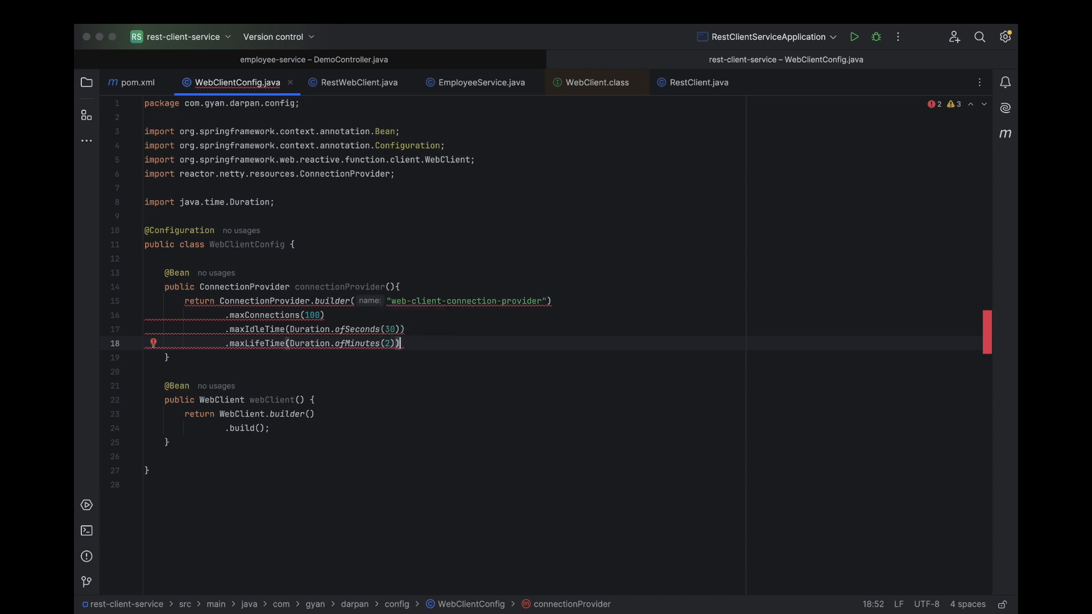
Chain pendingAcquireTimeout(Duration.ofSeconds(2)) onto the builder
text(.pe)
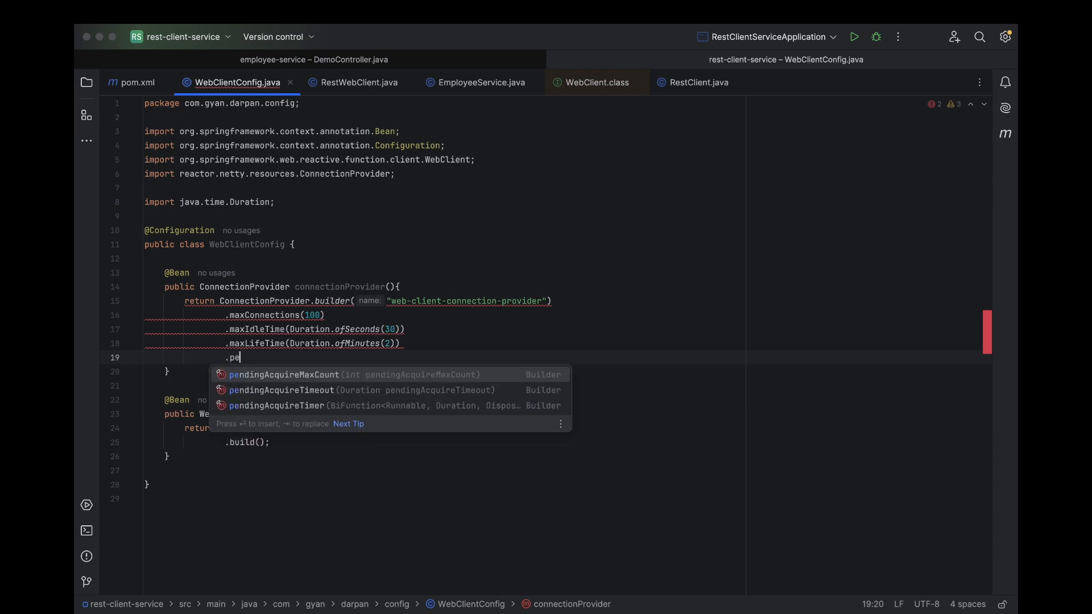
key(Down)
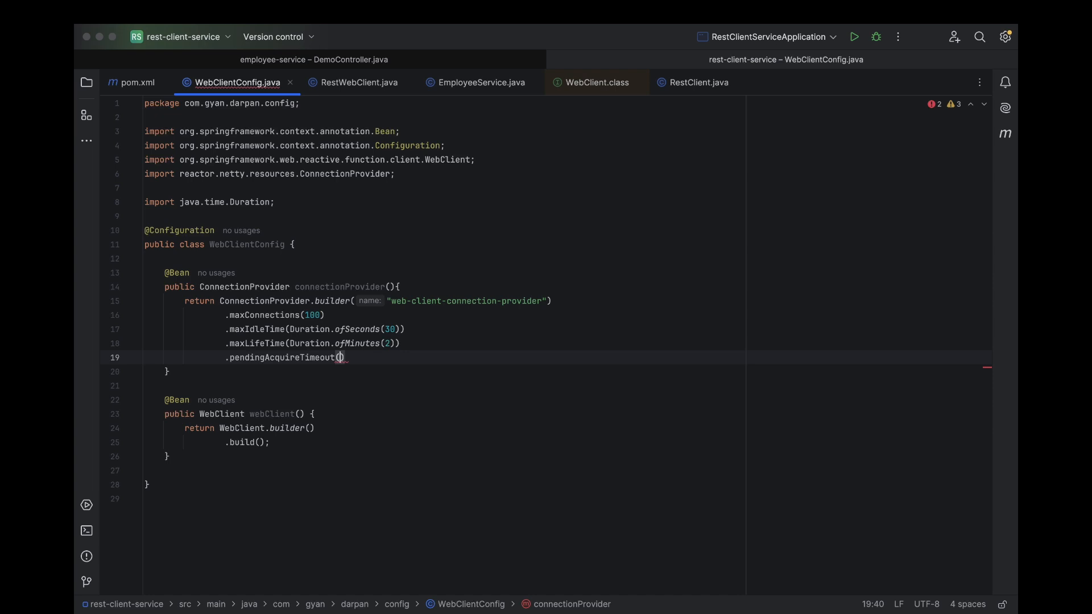
text(Du)
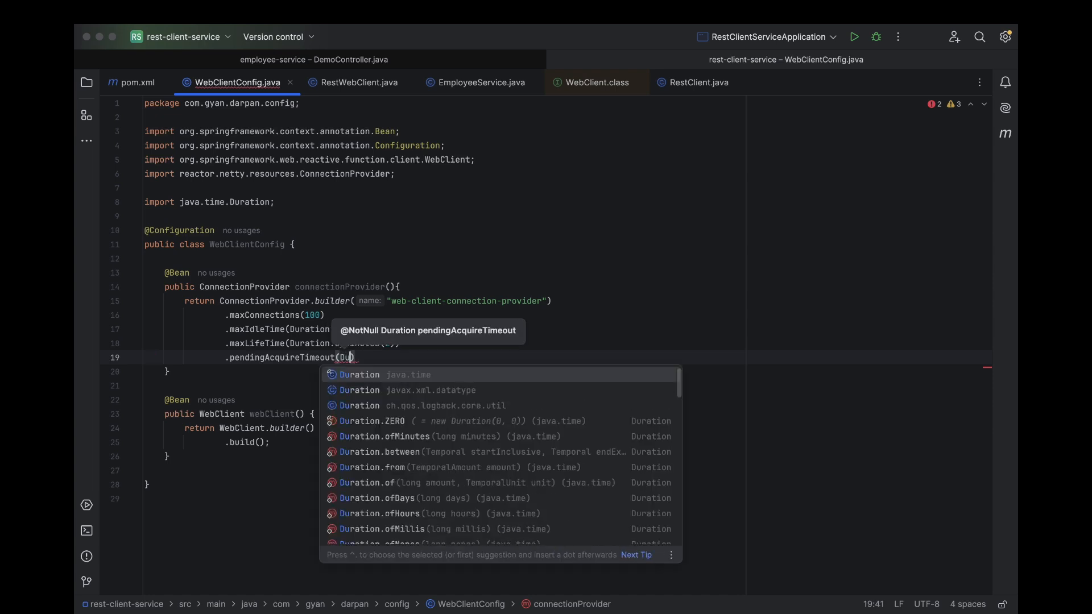
text(ration)
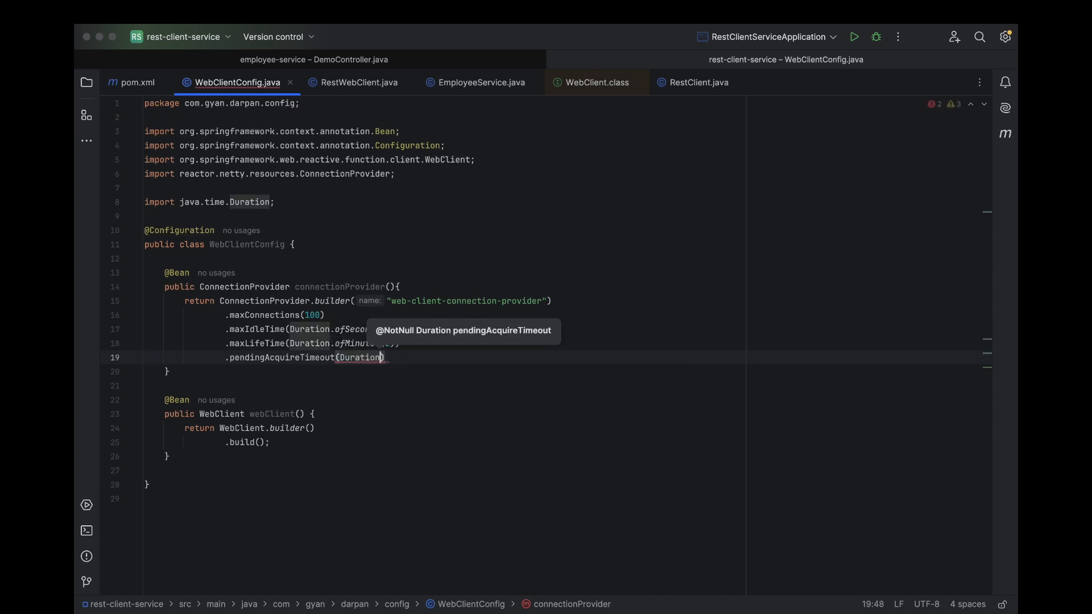
text(.ofSeconds()
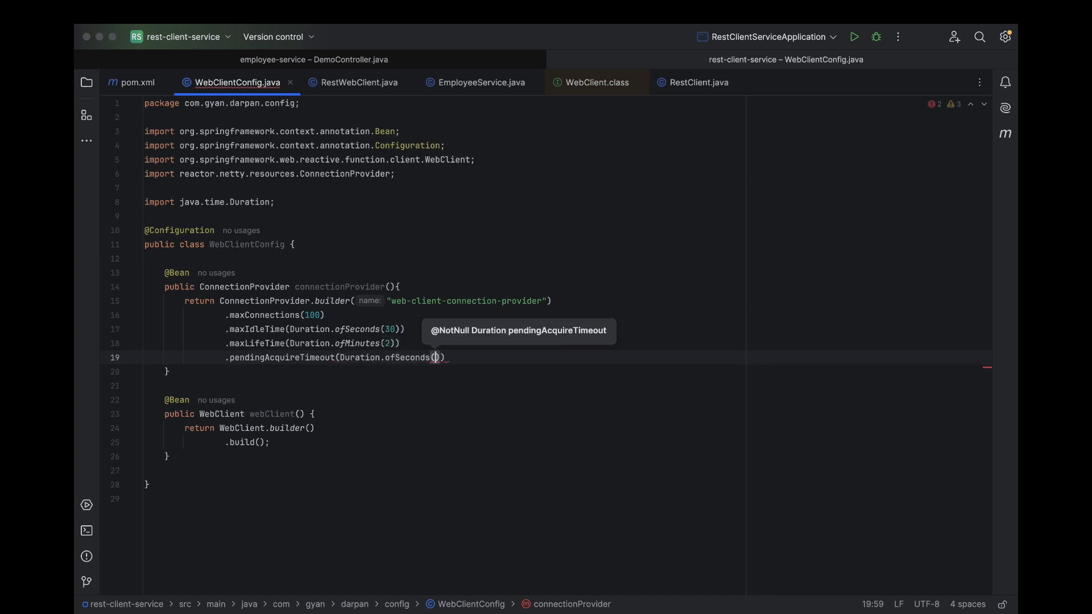
text(2)
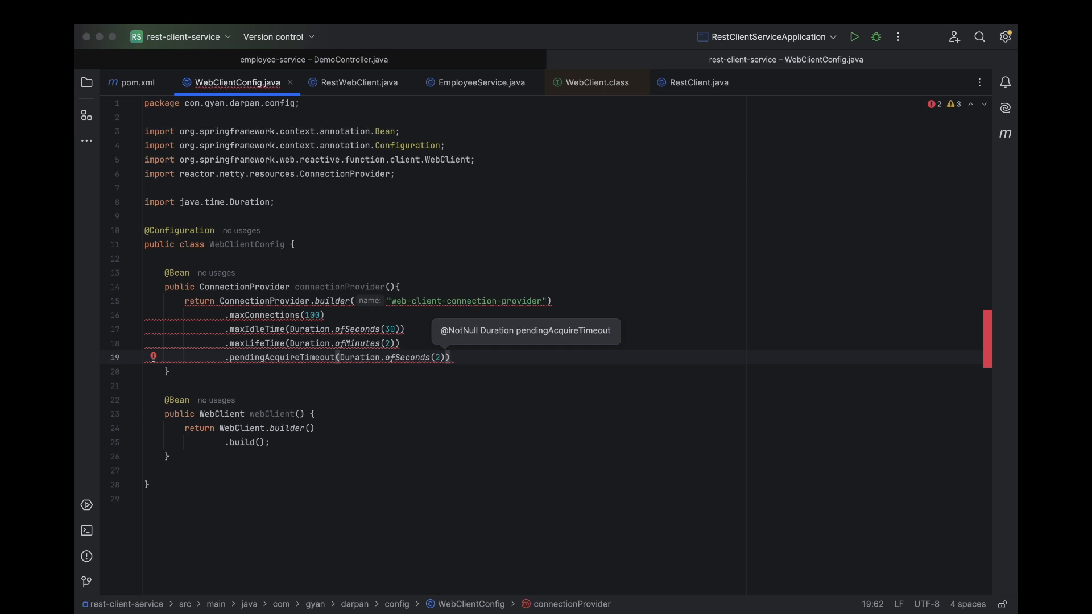
Chain evictInBackground(Duration.ofMinutes(1)) and end the builder with .build();
text(.e)
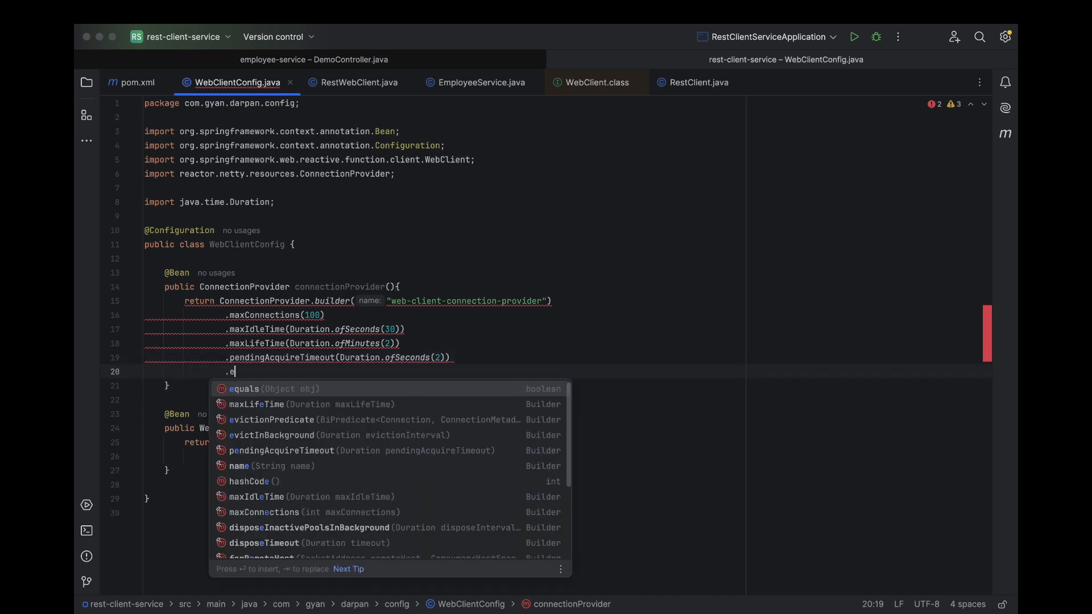
click(271, 435)
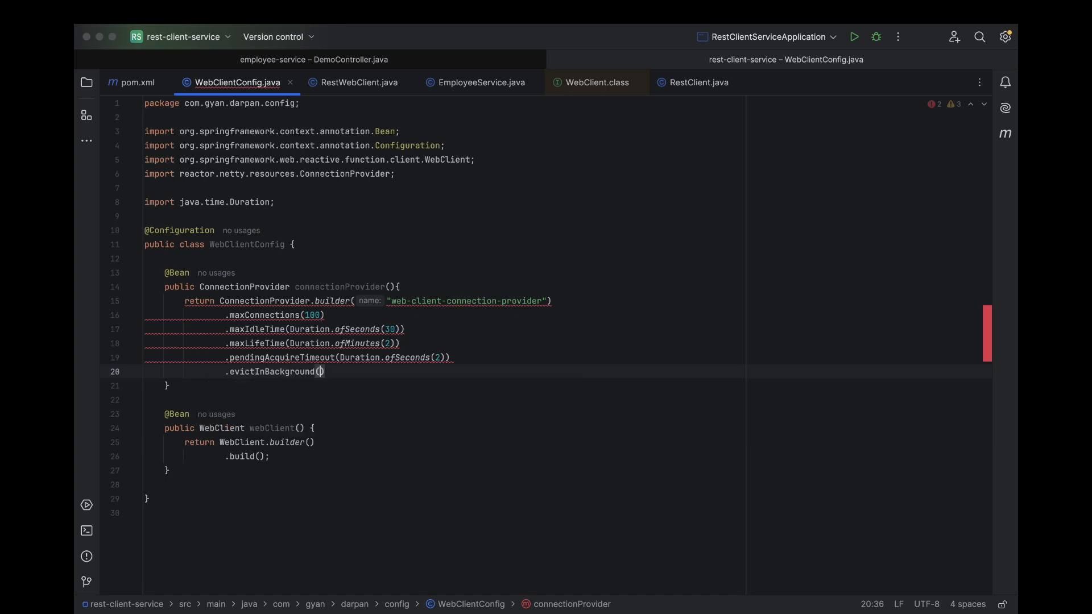
text(Du)
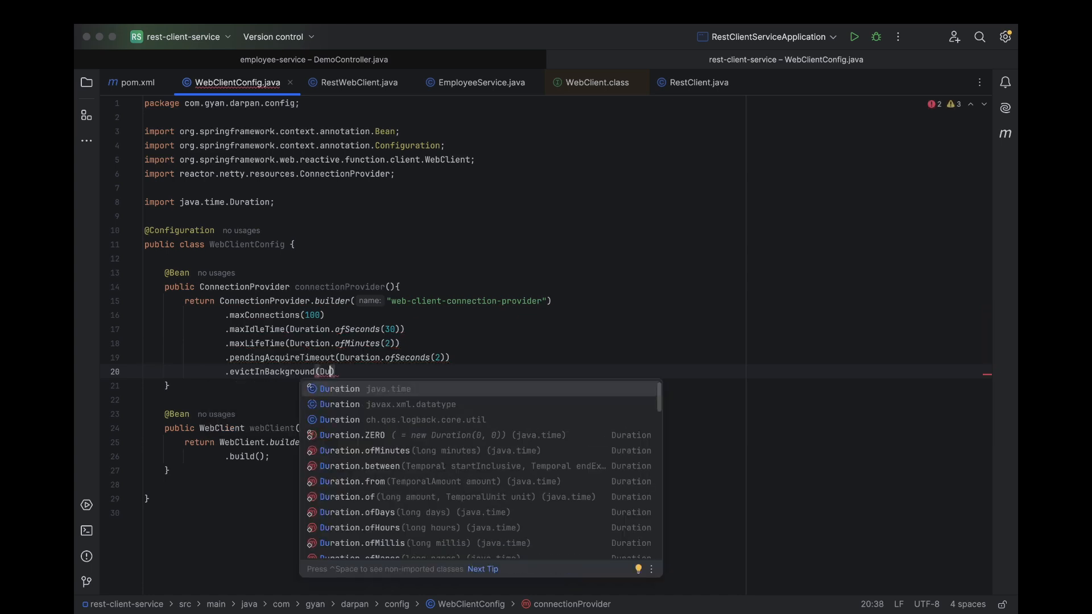
text(Duration.of)
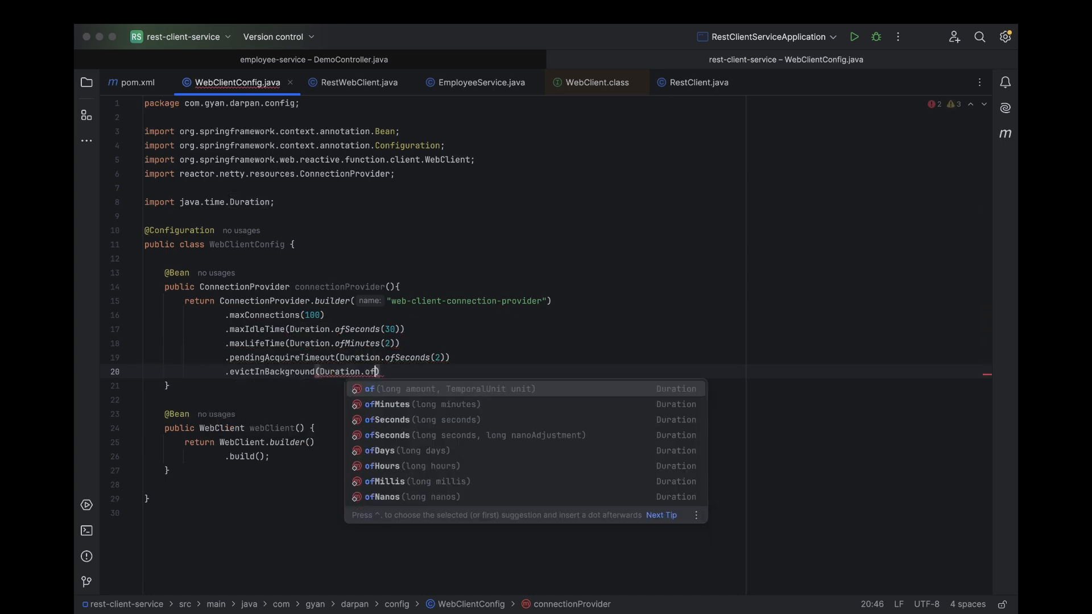
key(down)
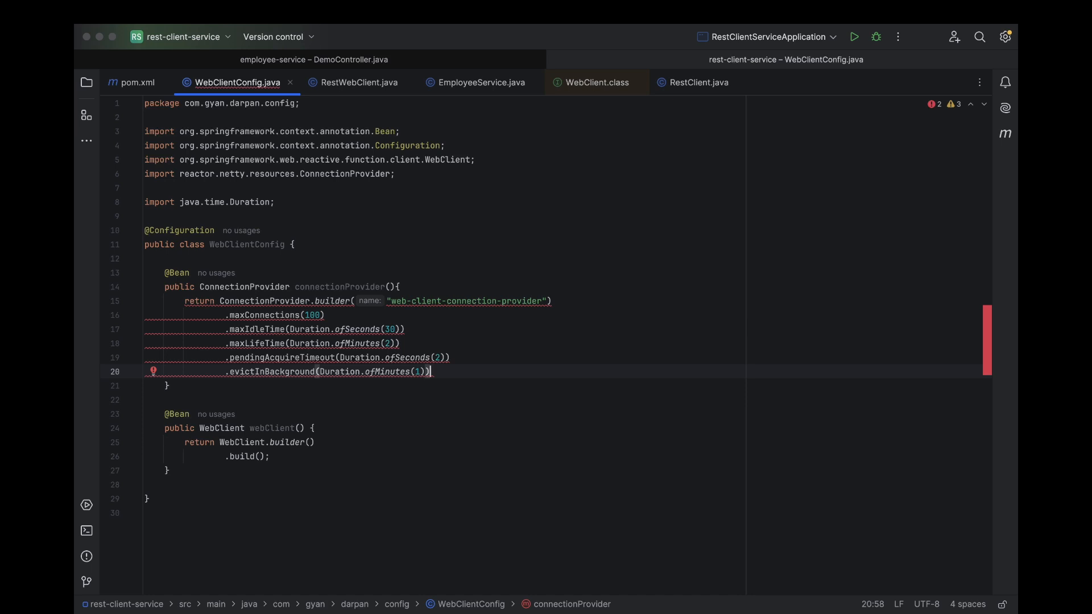
text(.build();)
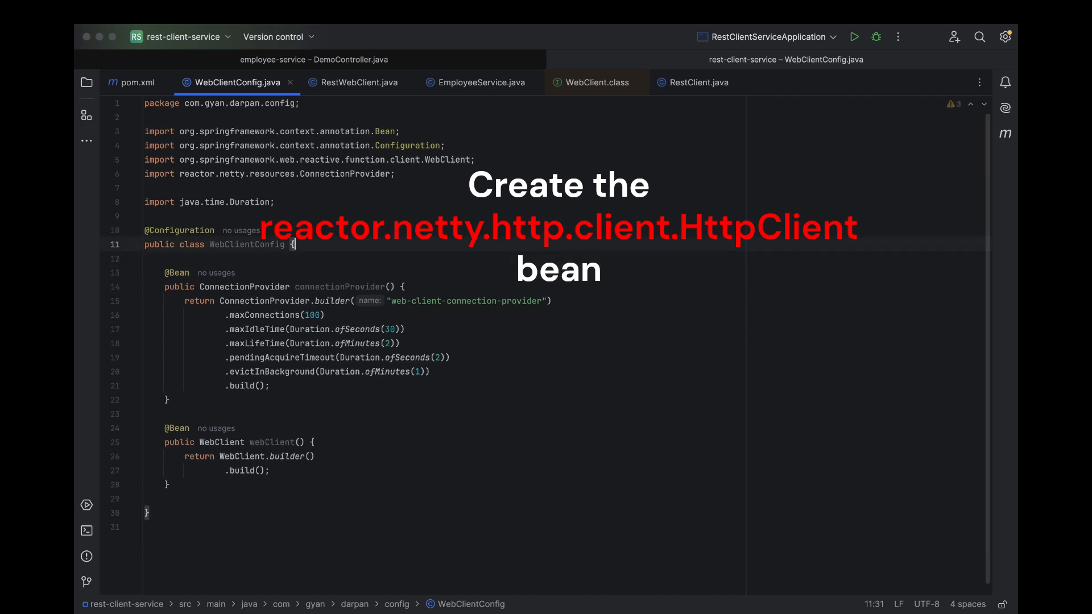
key(enter)
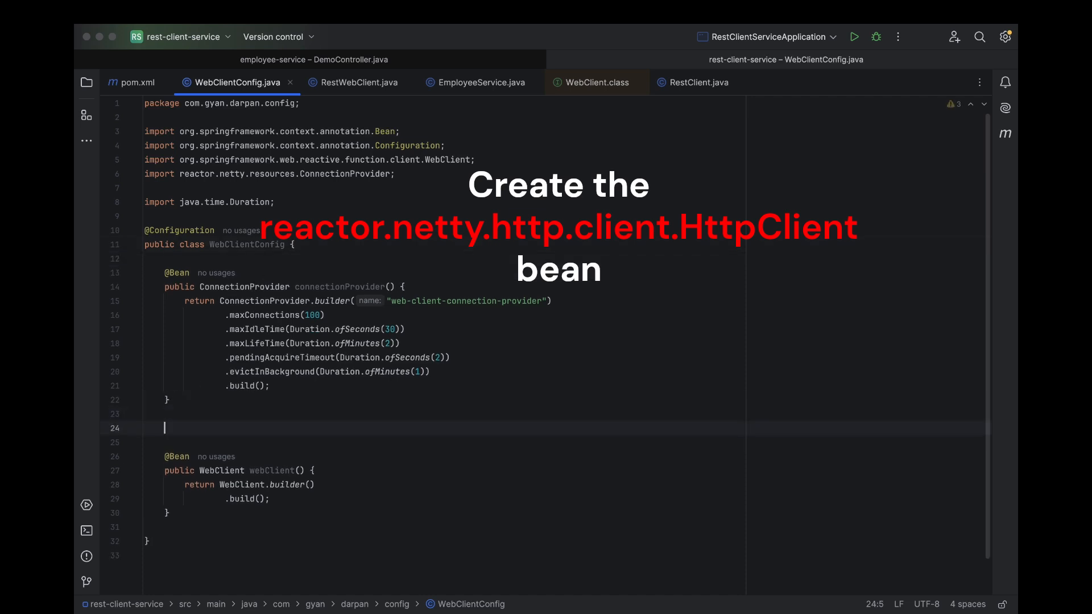
text(@Bean)
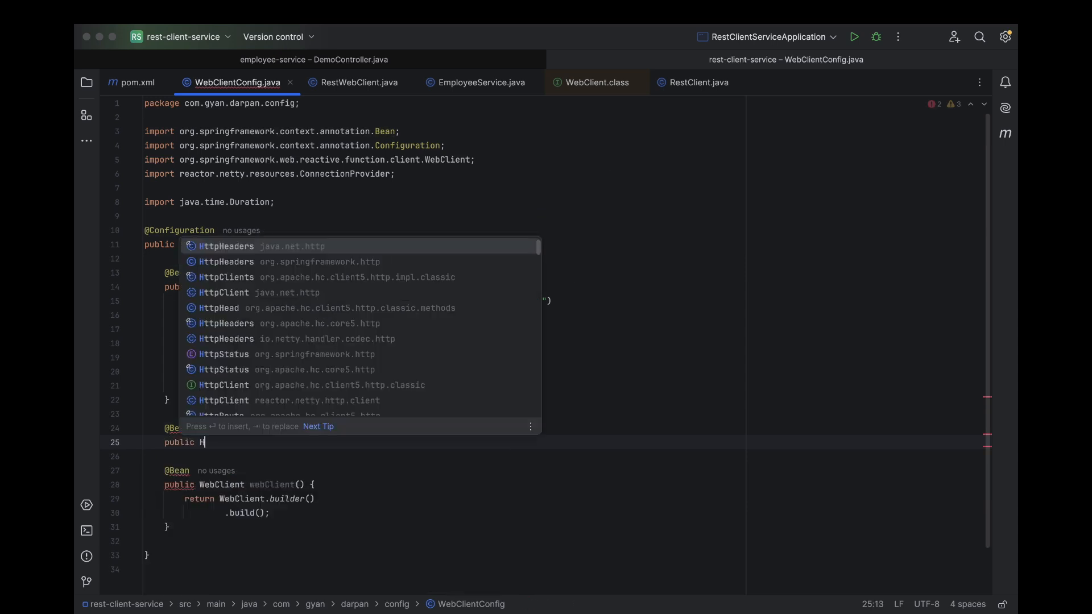
text(ttp)
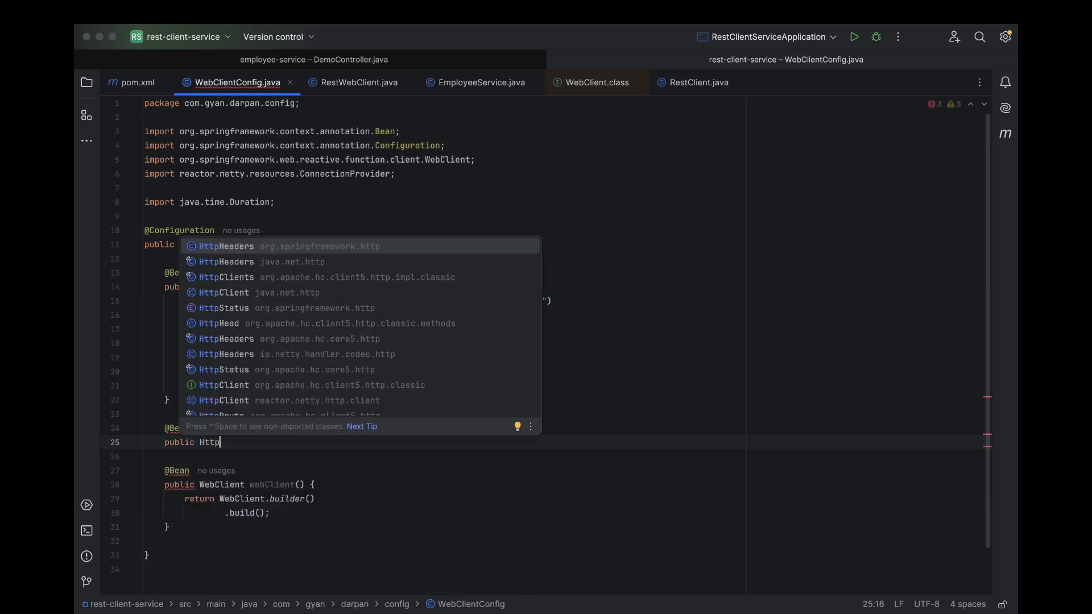
text(Cli)
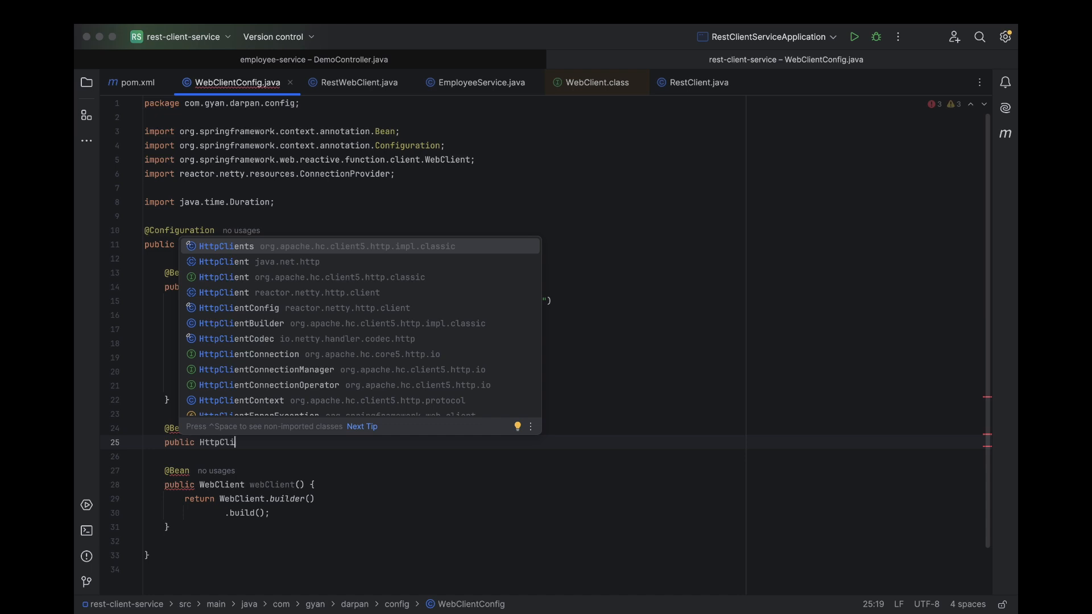
key(Down)
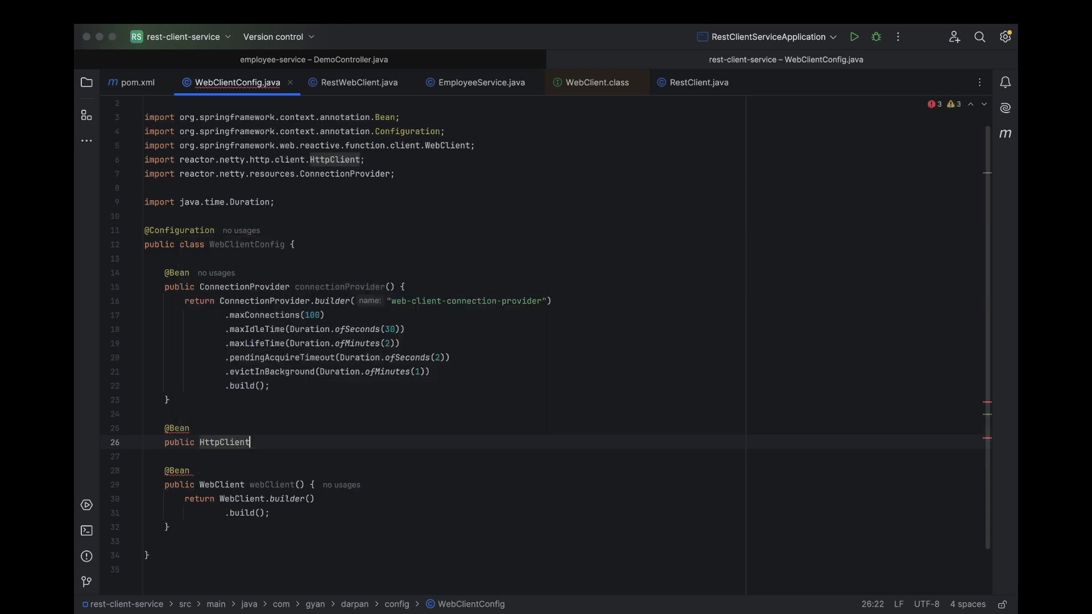
text(" ")
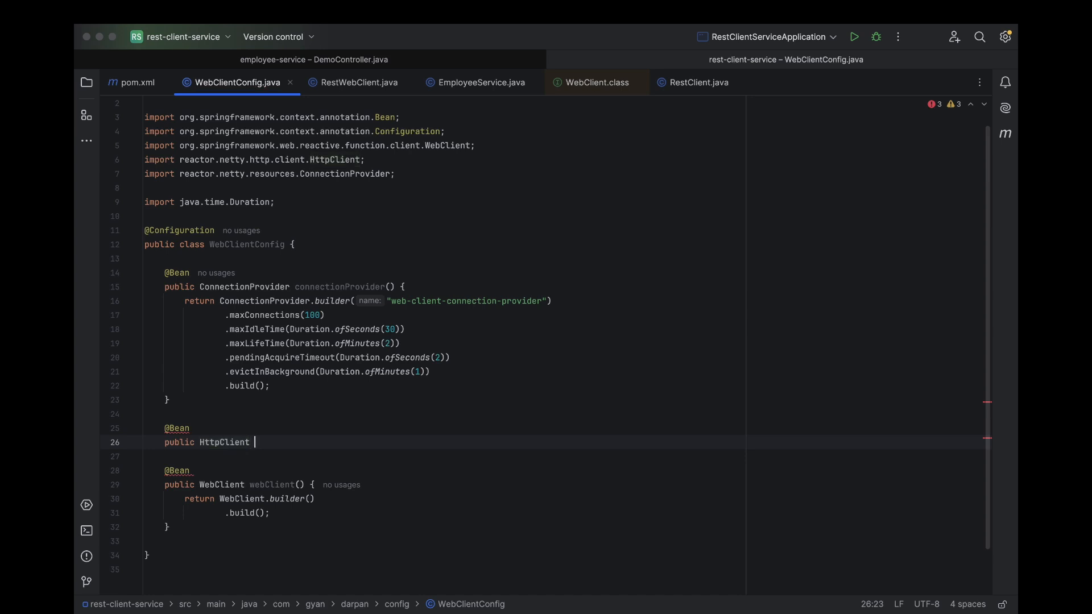
text(httpClient)
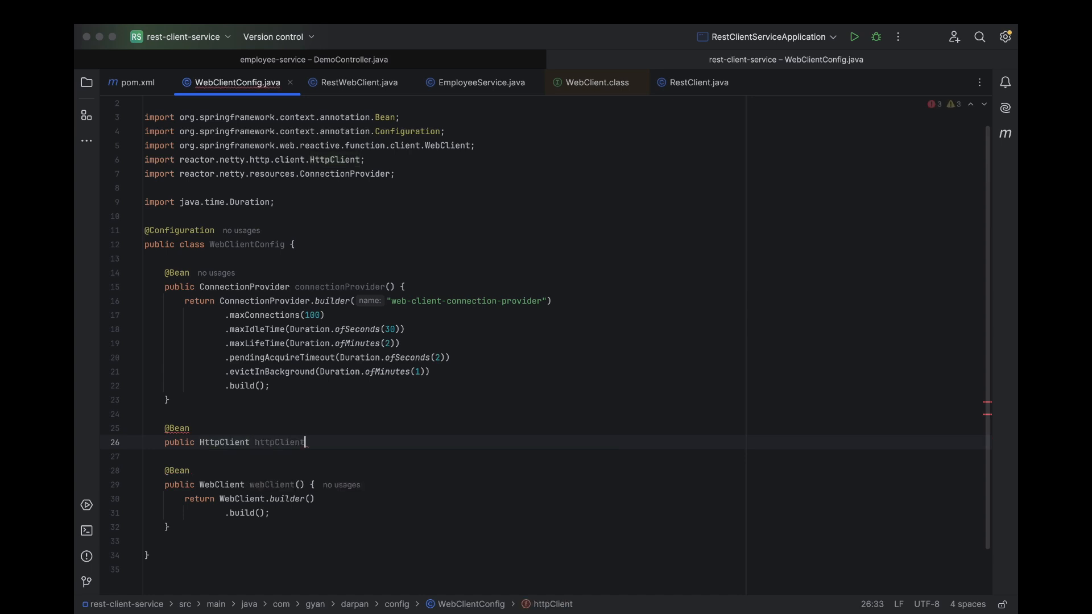
text((Co)
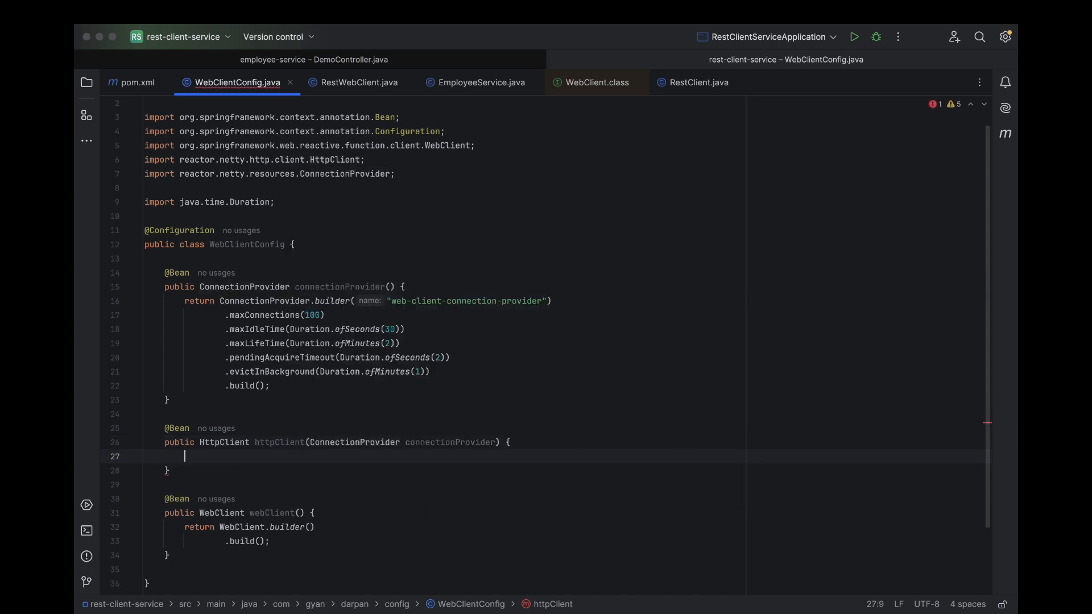
Reformat the method and make it return HttpClient.create(connectionProvider)
key(cmd+alt+l)
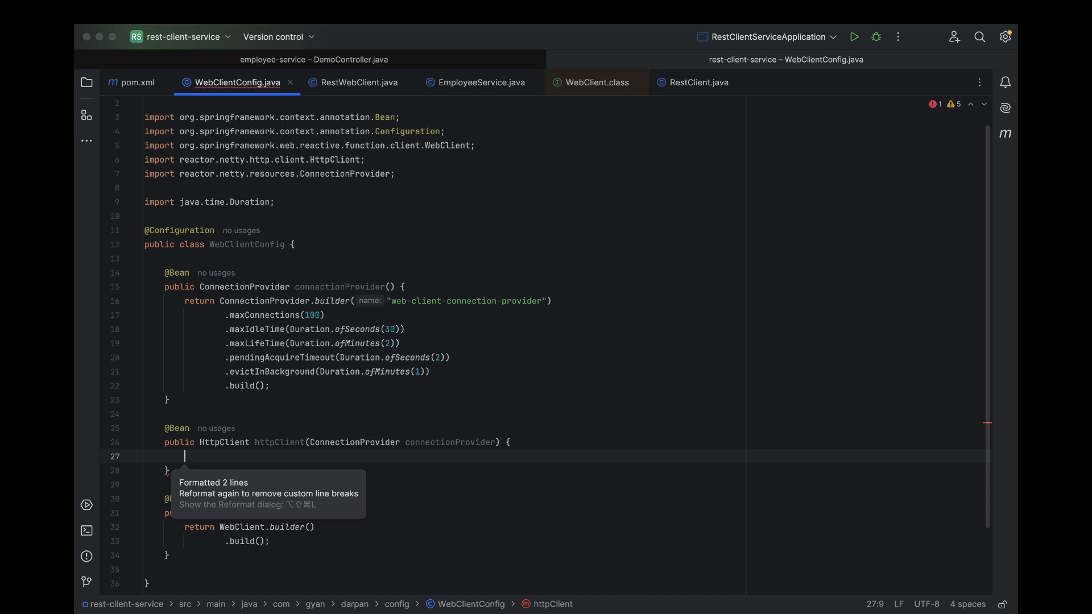
text(return HttpClient.cre)
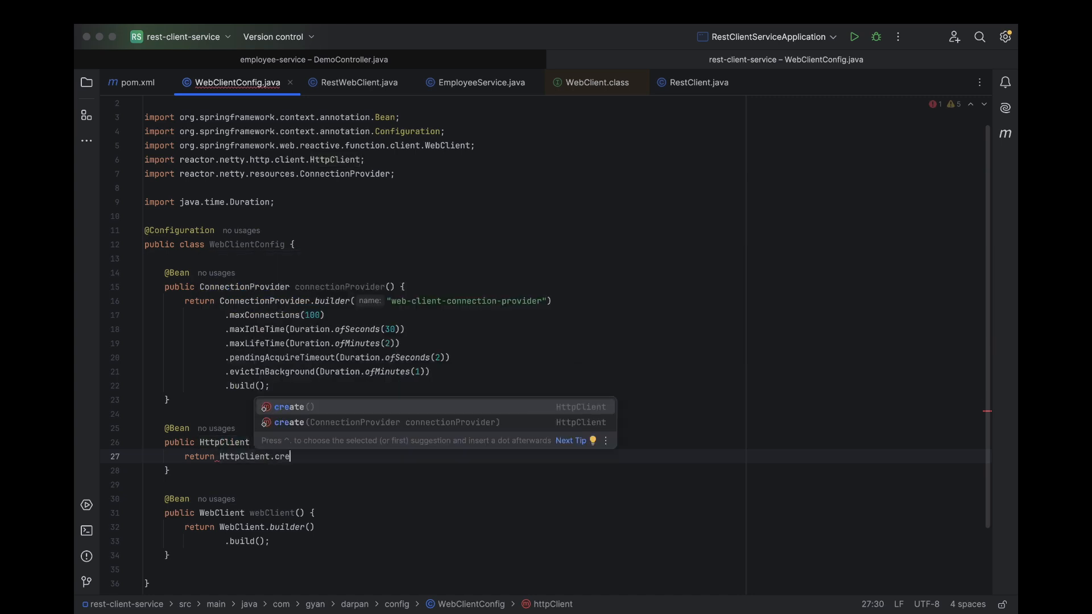
key(Down)
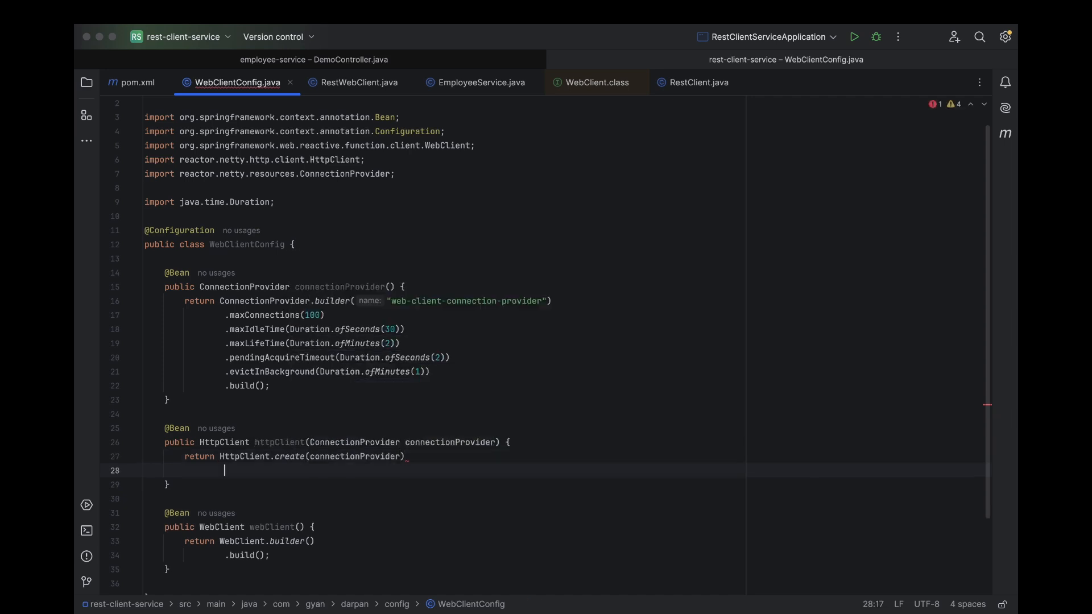
text(option()
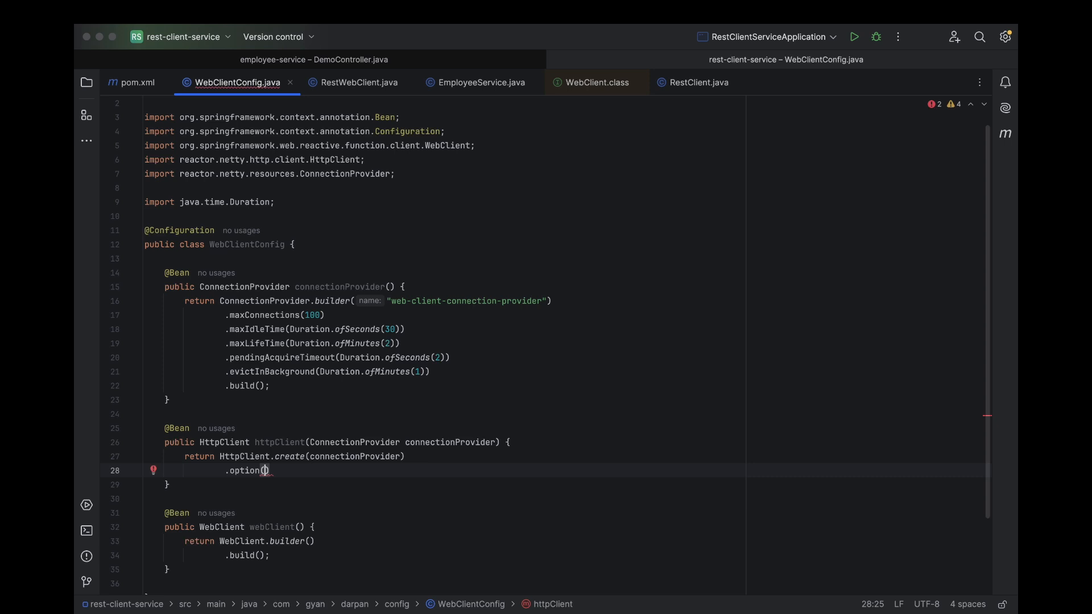
Chain .option(ChannelOption.CONNECT_TIMEOUT_MILLIS, 1000) onto HttpClient.create(connectionProvider)
text(C)
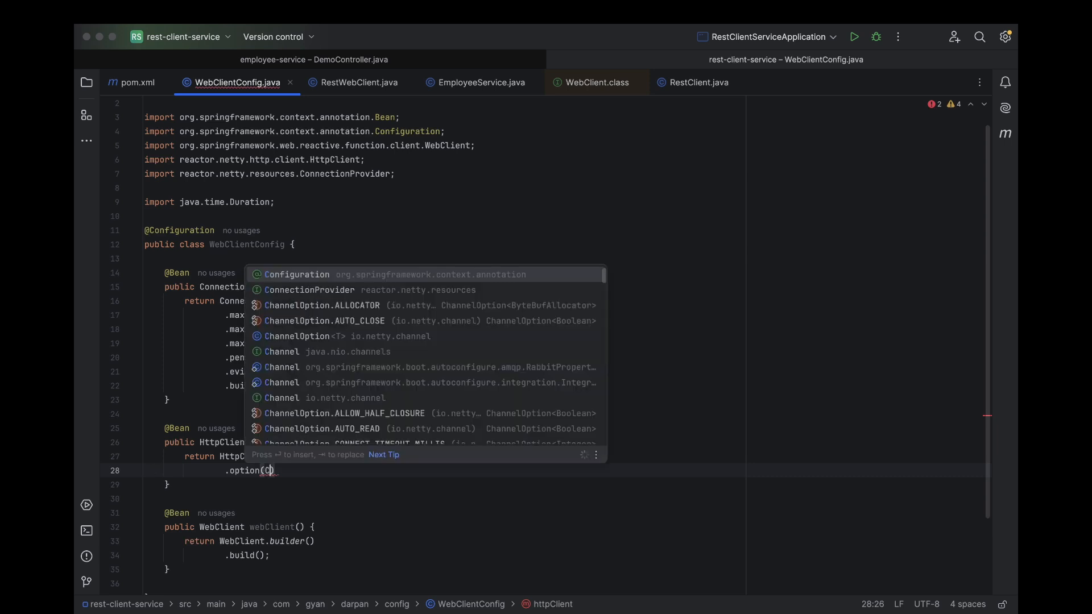
text(ha)
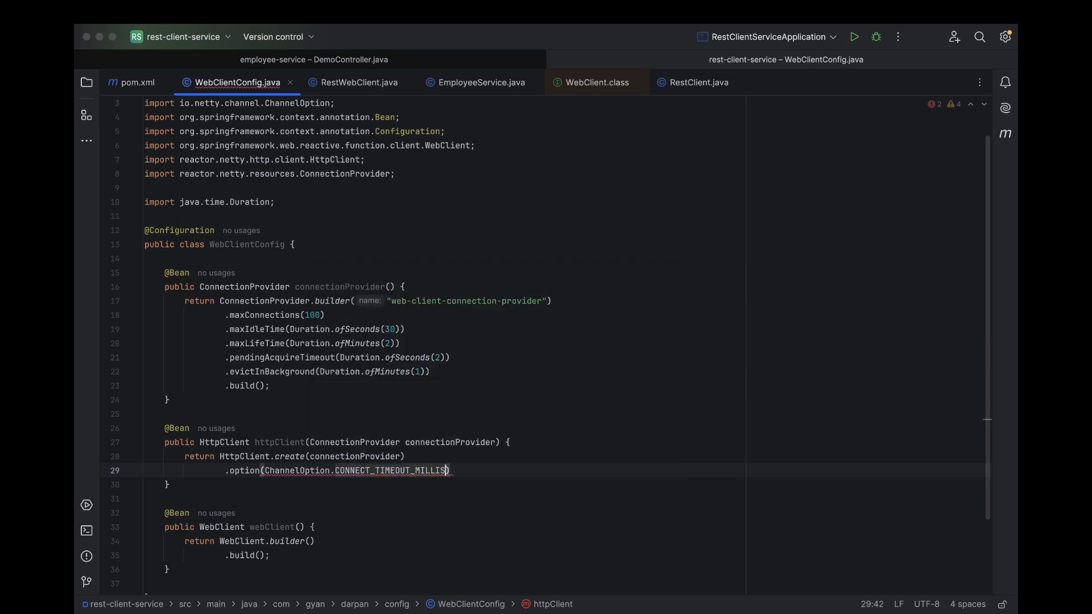
text(,)
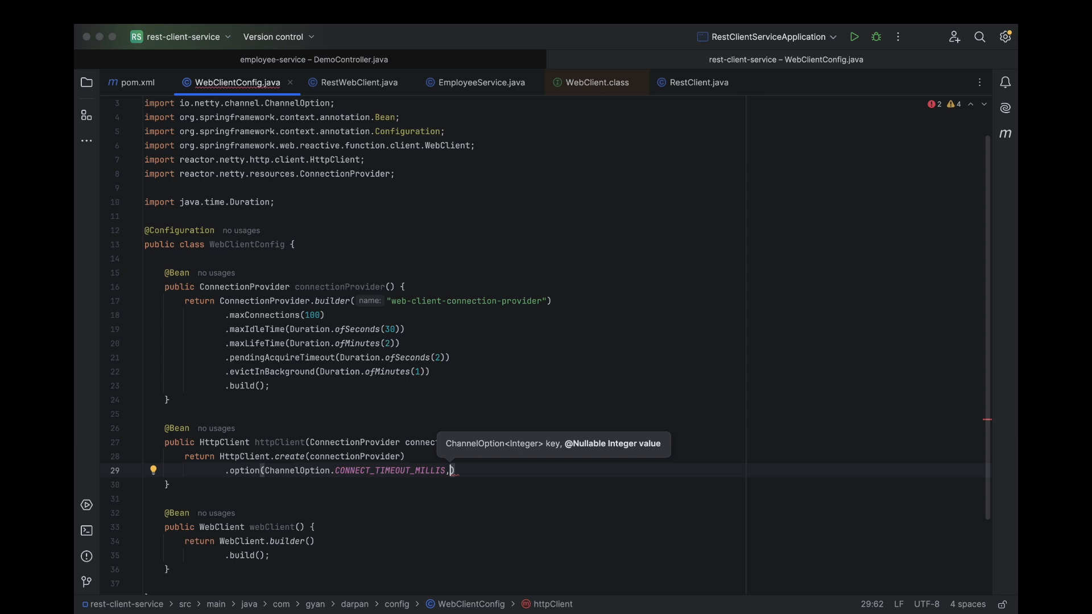
text(100)
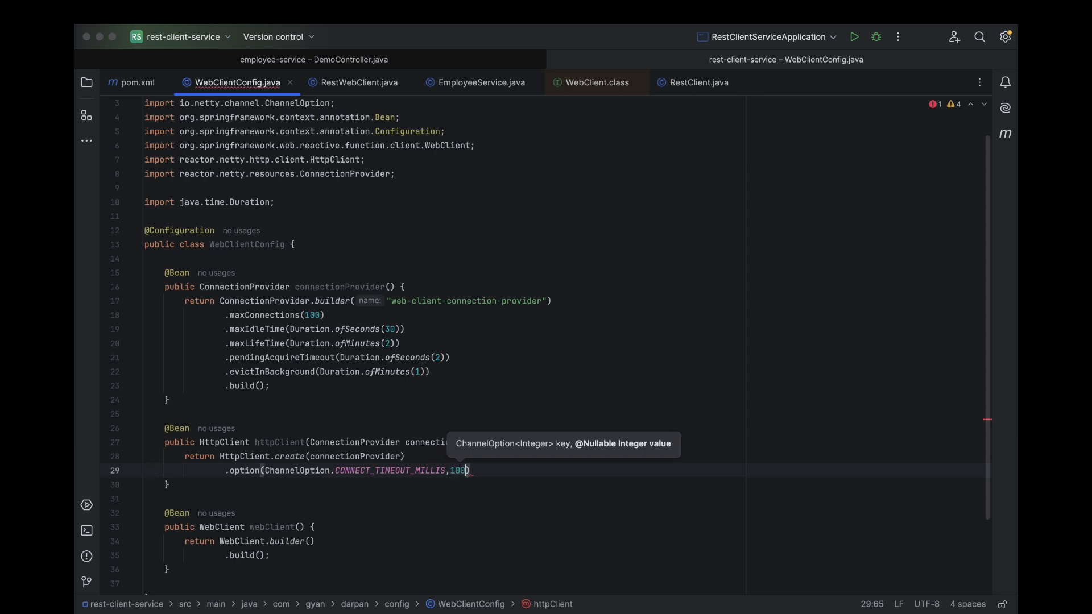
text(0)
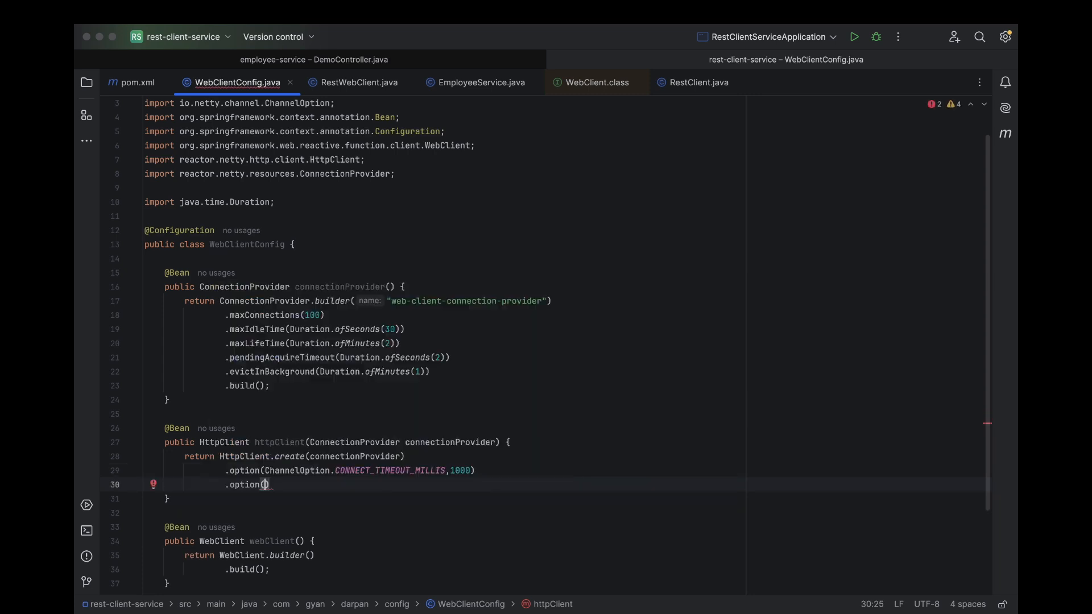
Chain .option(ChannelOption.SO_KEEPALIVE, true) onto the HttpClient
text(ChannelOption.)
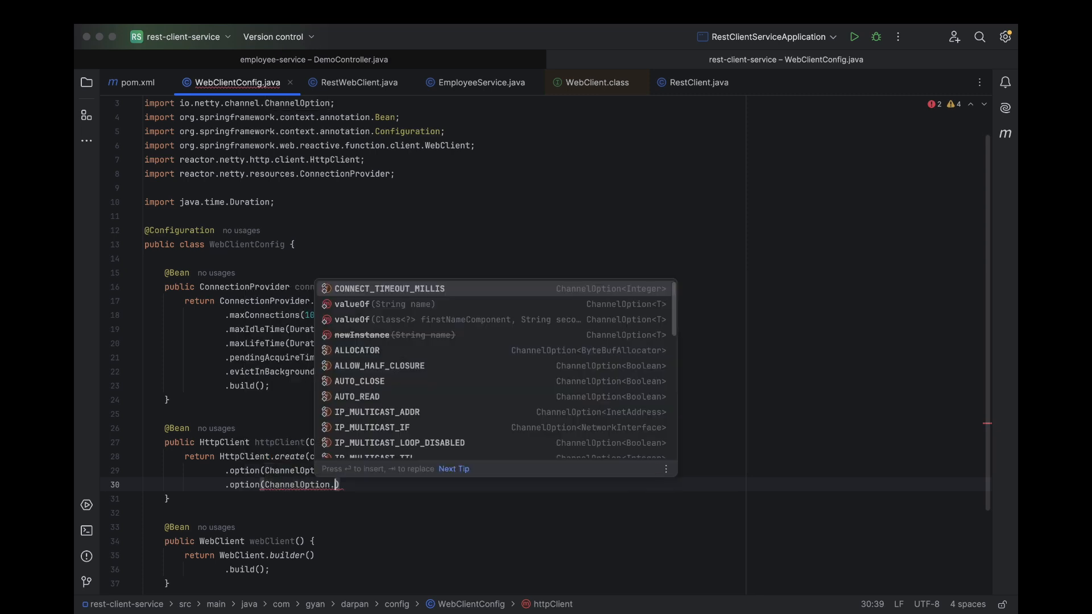
text(So)
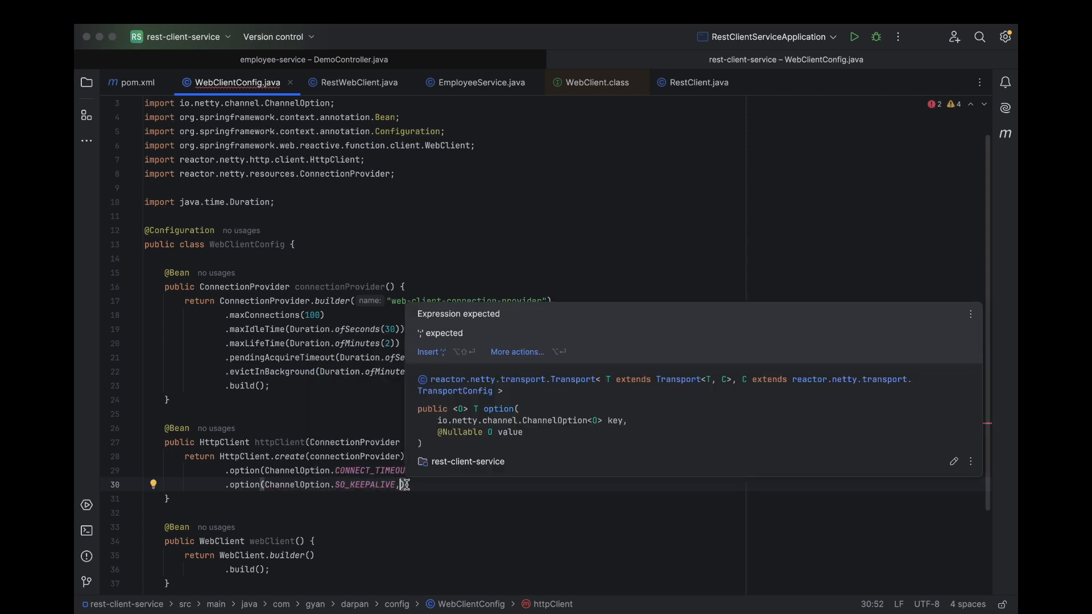
text(true)
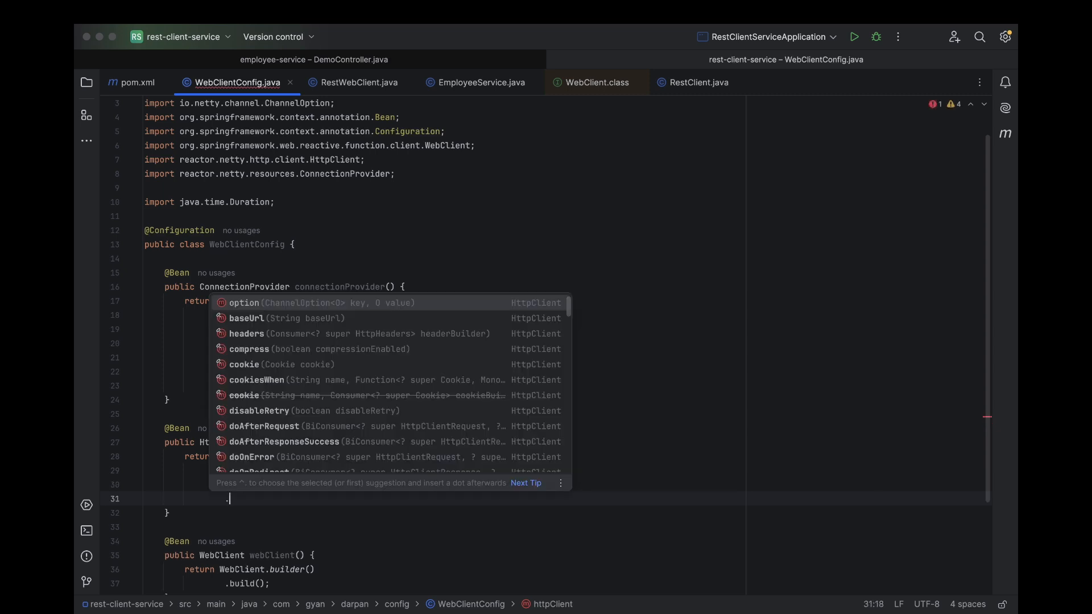
Chain responseTimeout(Duration.ofSeconds(3)) onto the HttpClient and reformat the code
text(r)
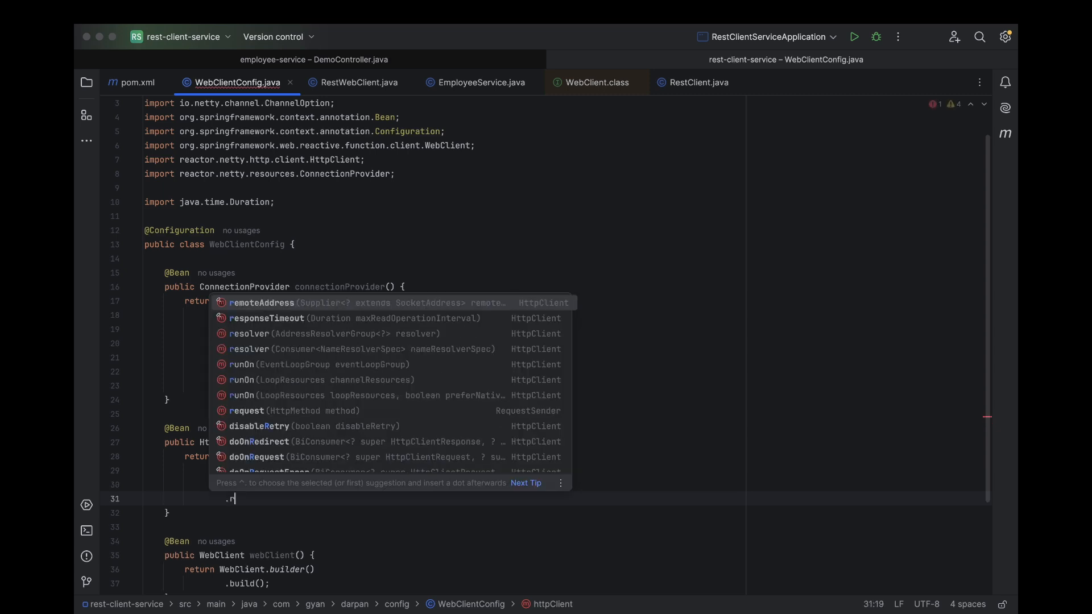
text(esponseTimeout(Duration)
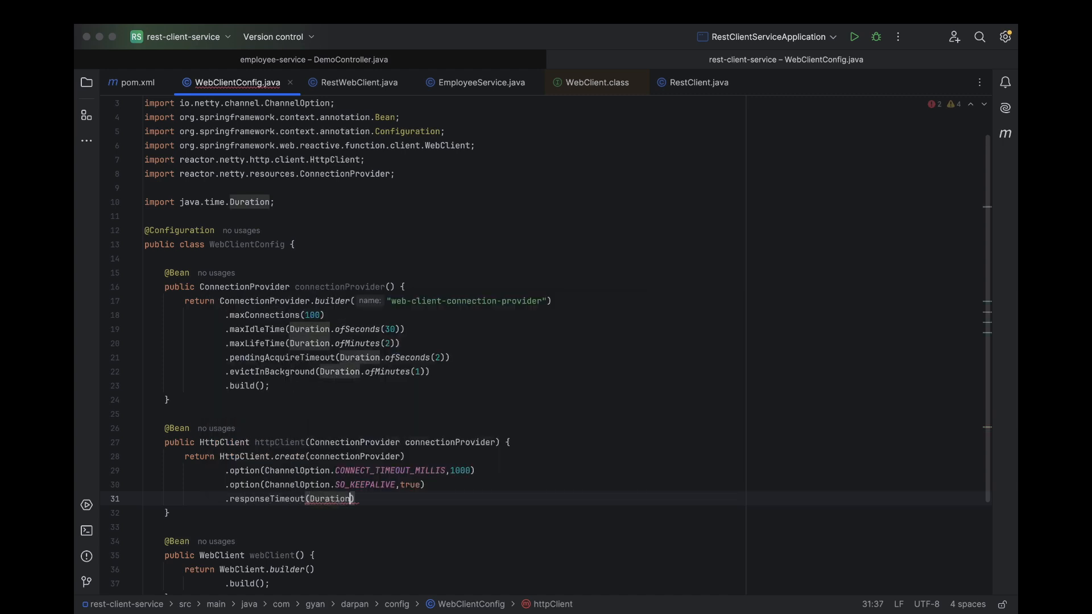
text(.o)
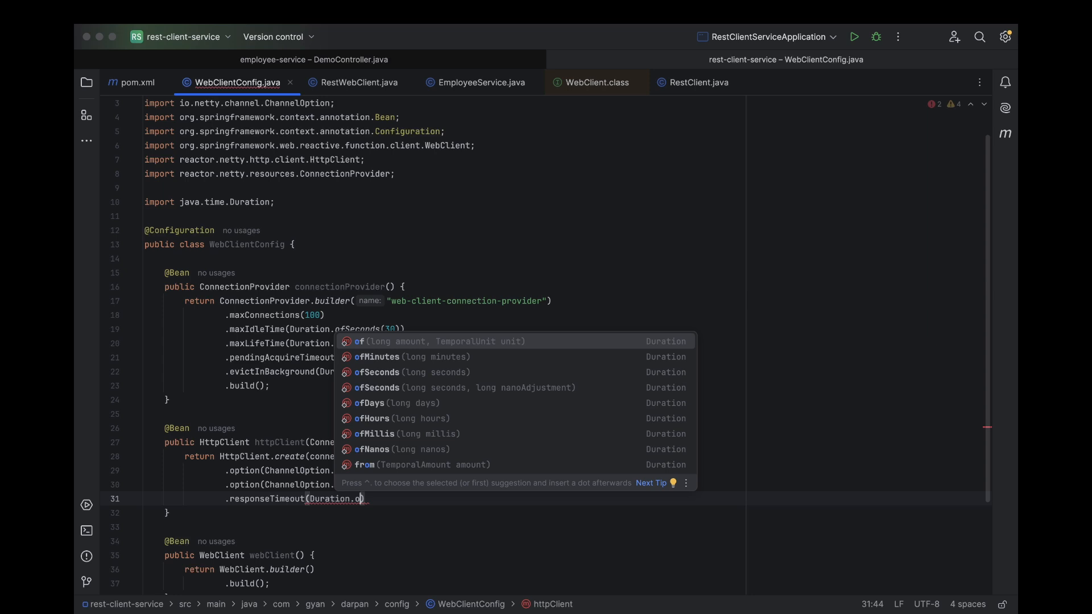
key(down)
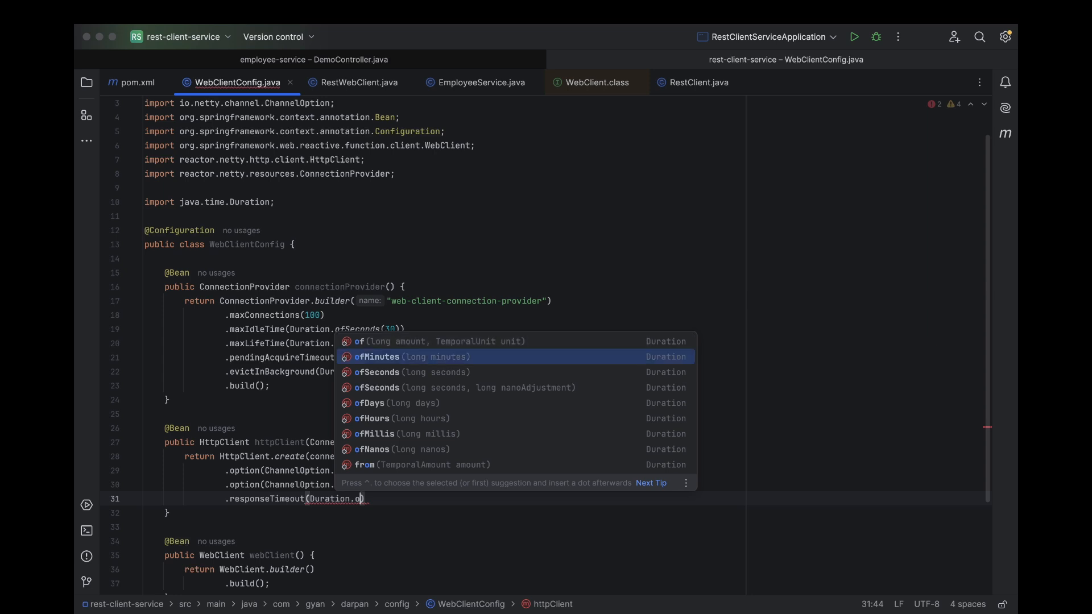
key(Down)
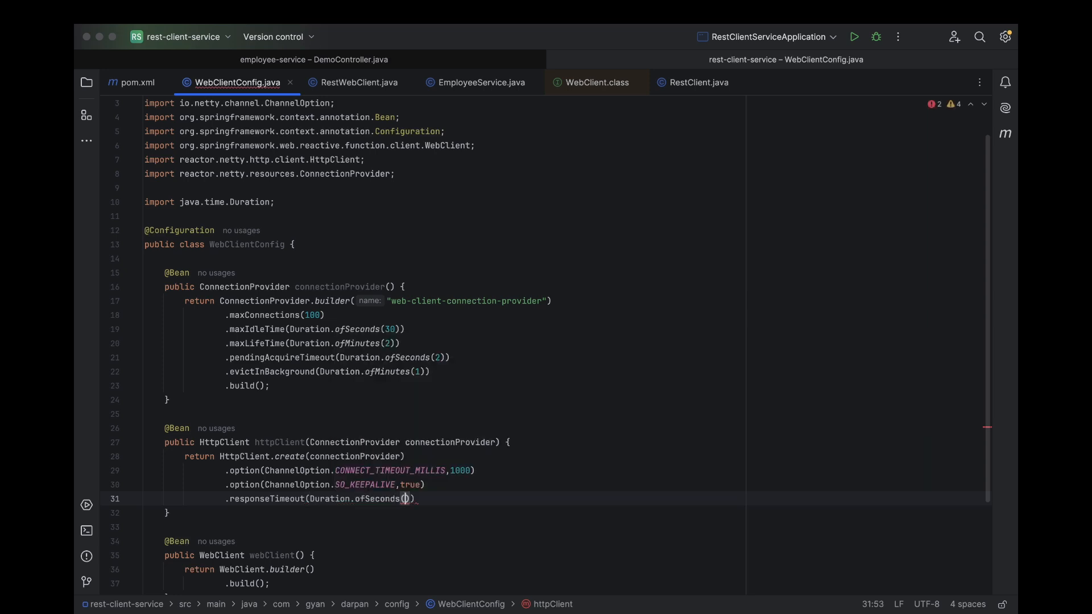
text(3)
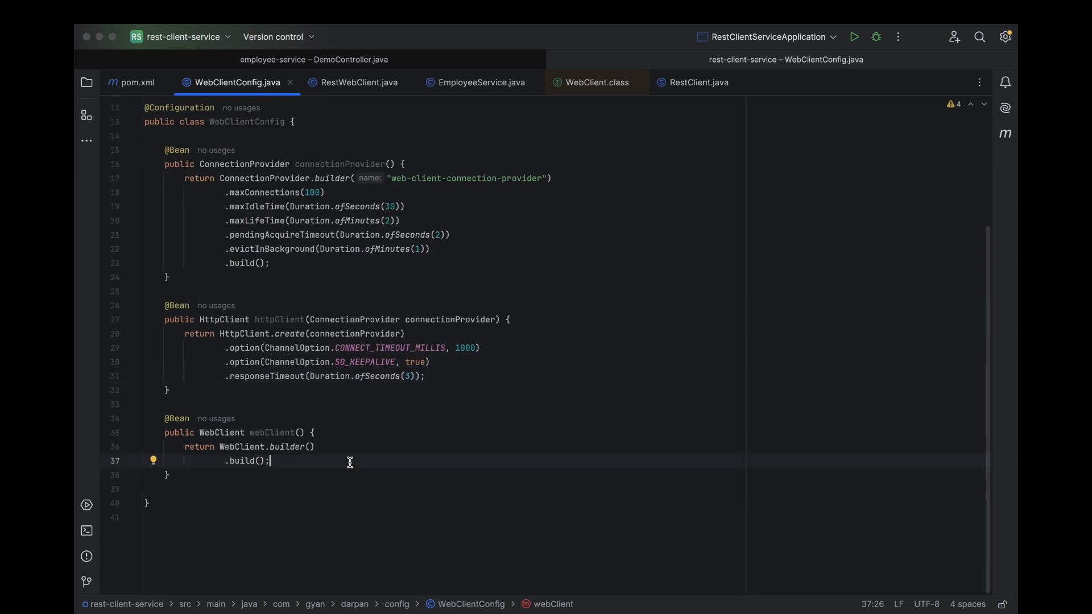
mouse_move(227, 320)
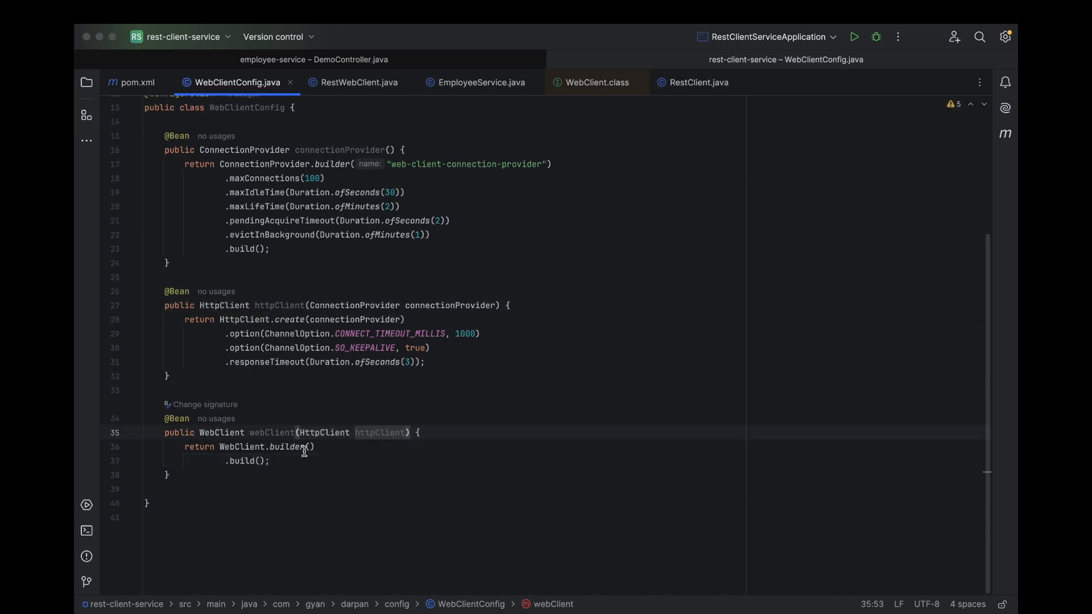
Add .clientConnector(new ReactorClientHttpConnector(httpClient)) before .build() in the webClient bean
click(314, 446)
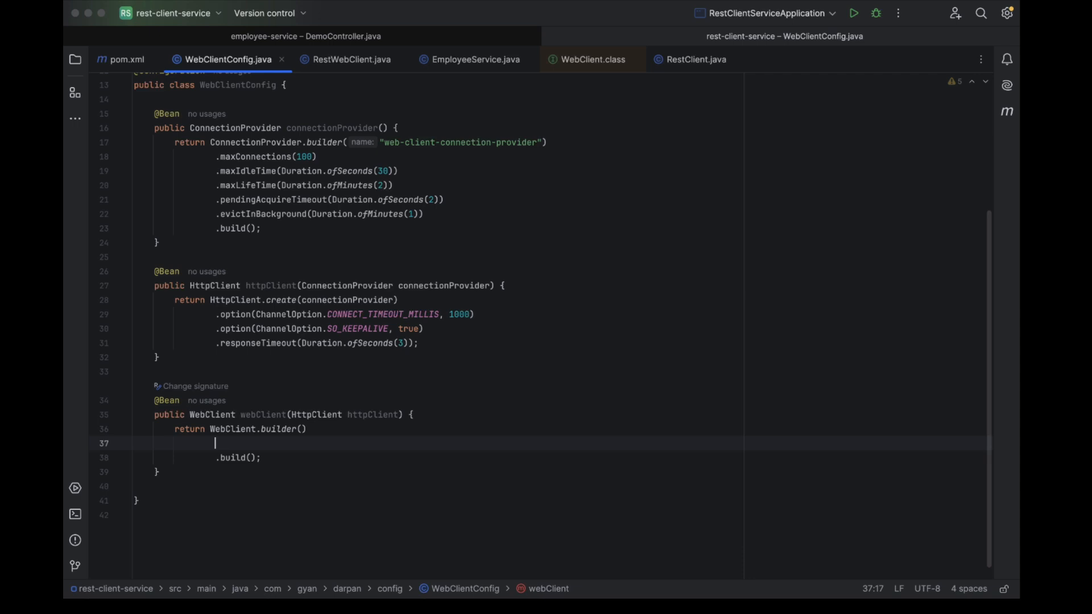
text(clientConnector()
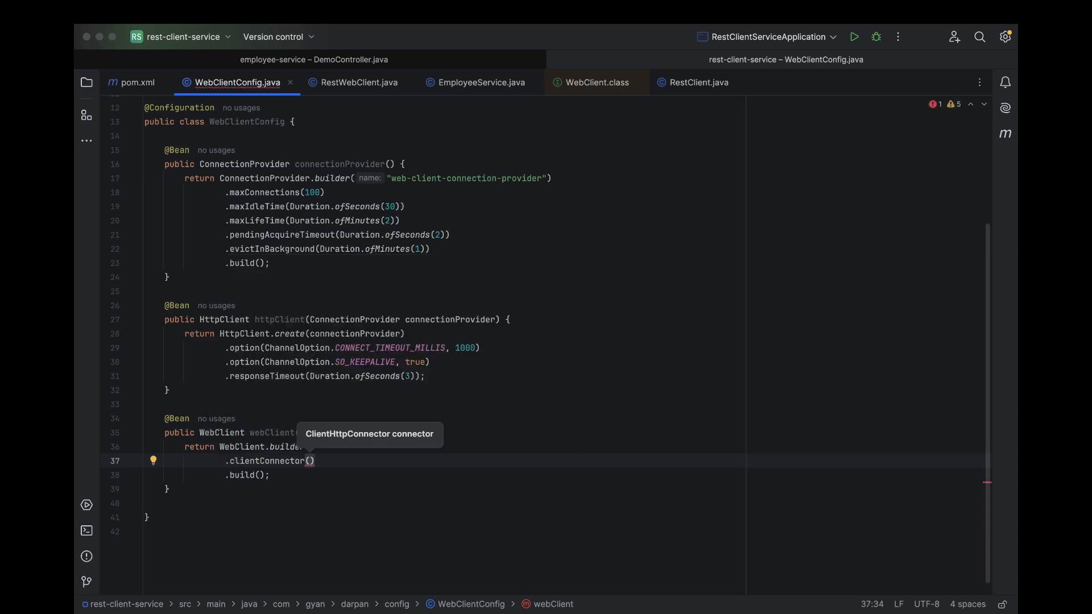
text(new ReactorClientHttpConnector()
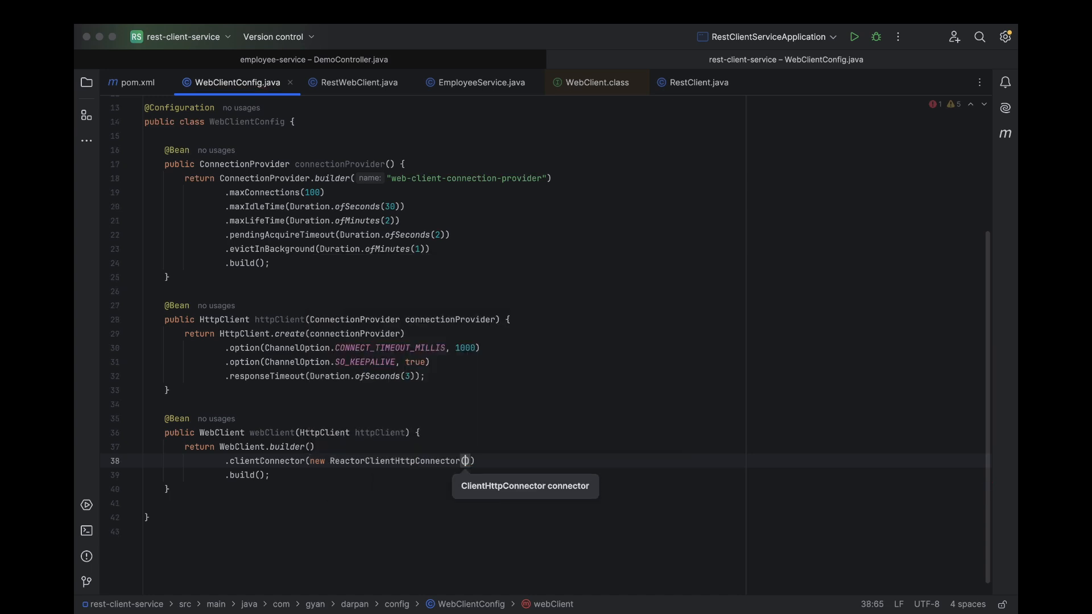
text(httpClient)
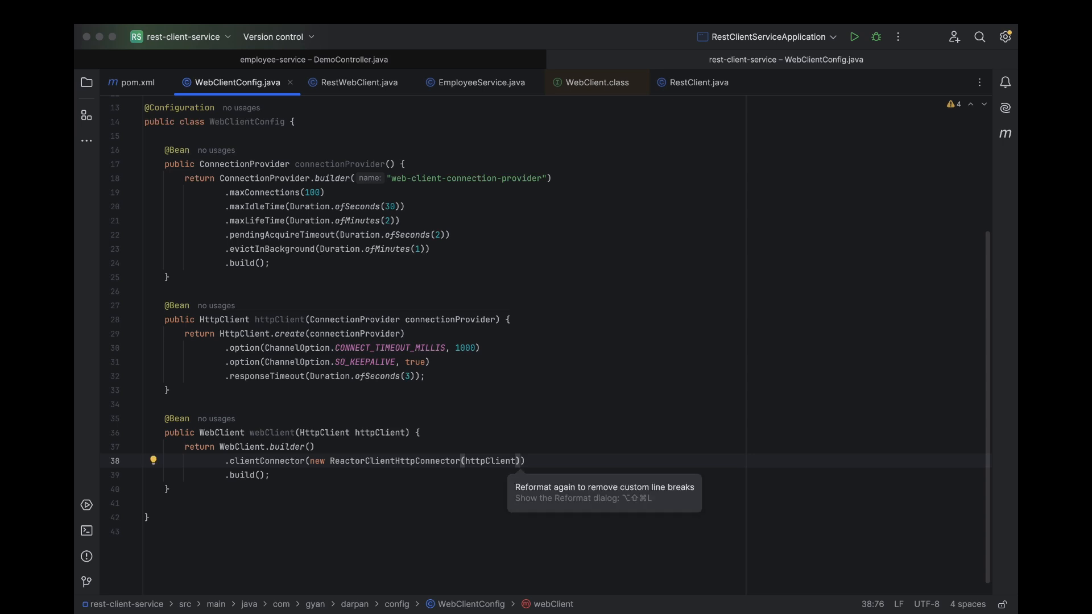
mouse_move(394, 393)
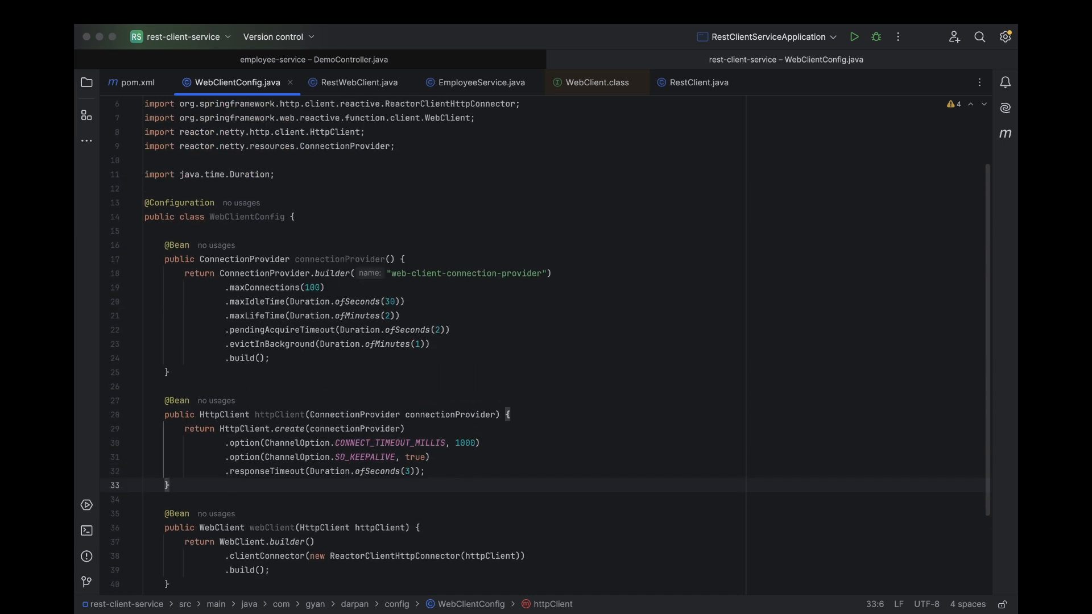
scroll(down, 3)
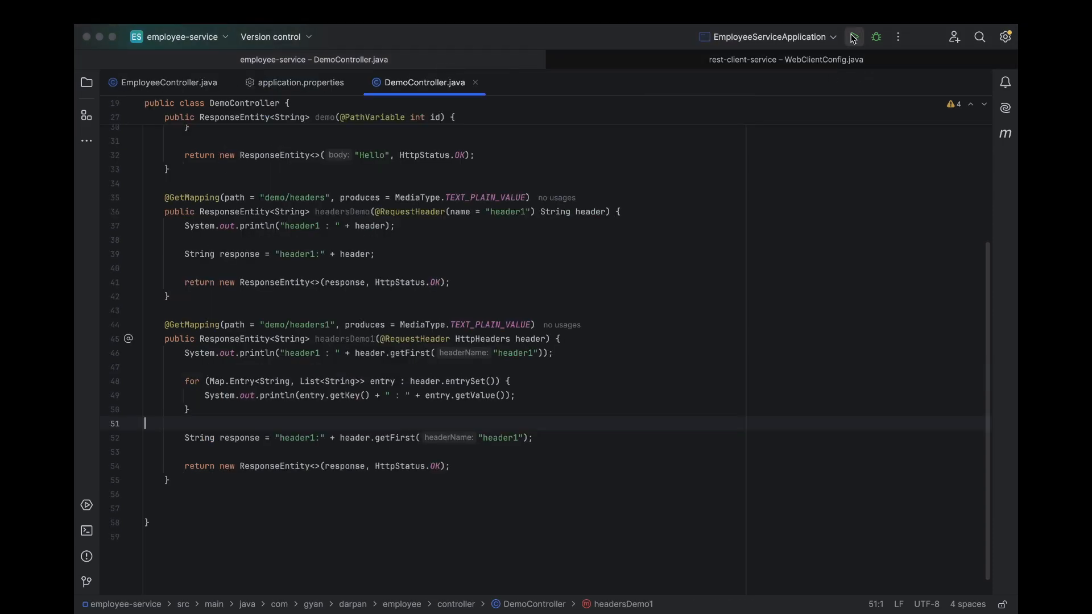
Run EmployeeServiceApplication from the employee-service window's Run button
click(852, 37)
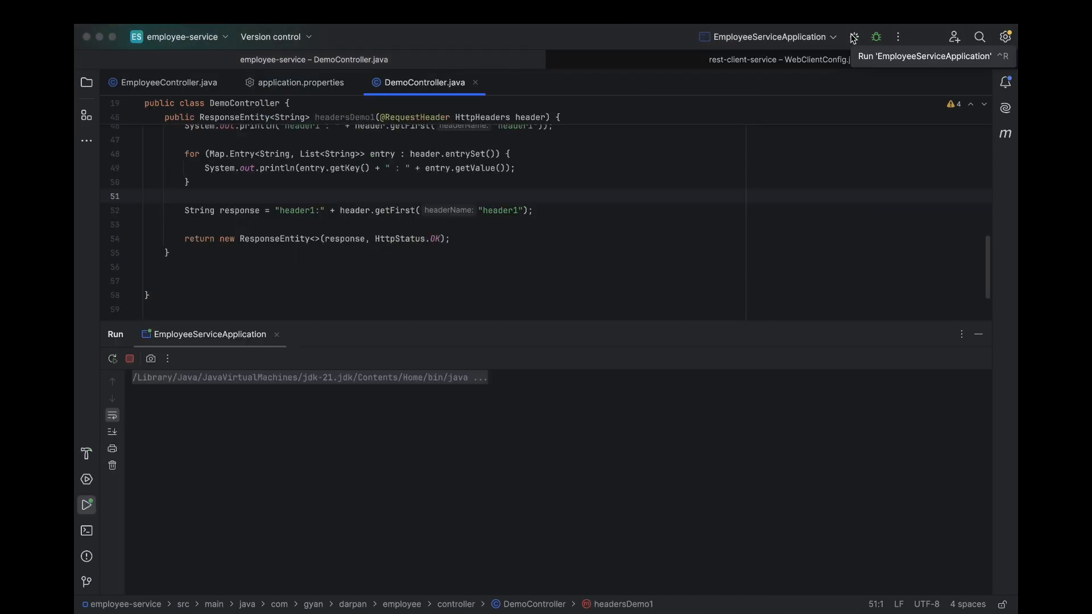
click(852, 37)
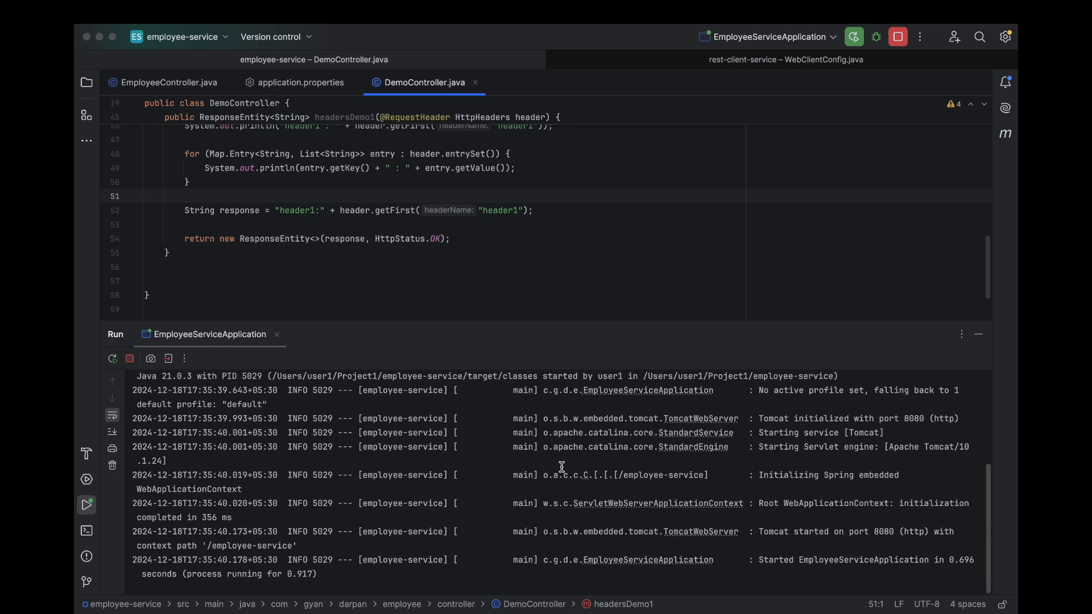
mouse_move(785, 59)
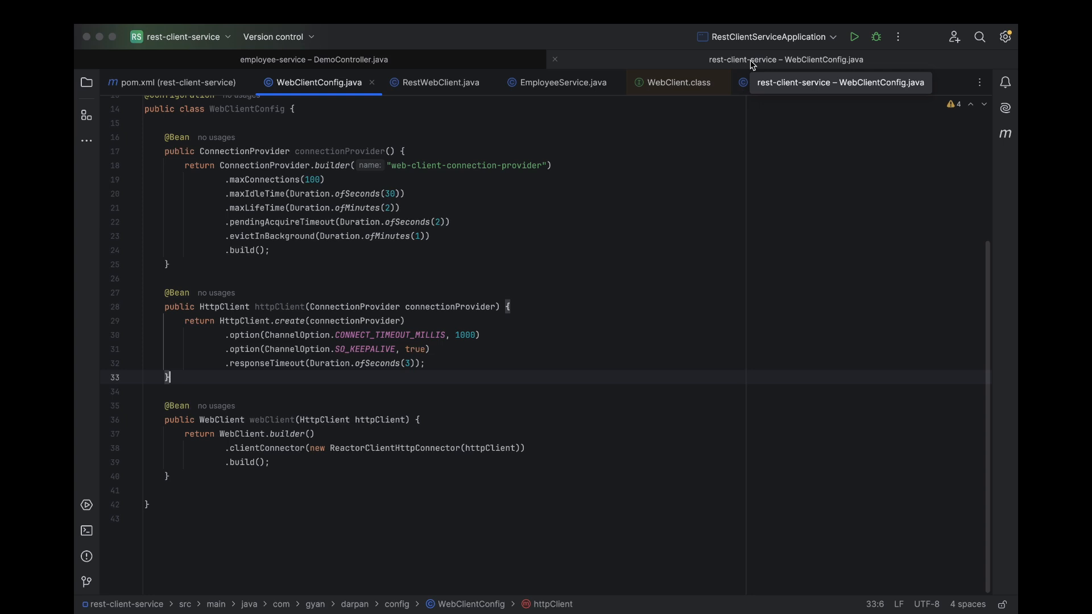
mouse_move(853, 37)
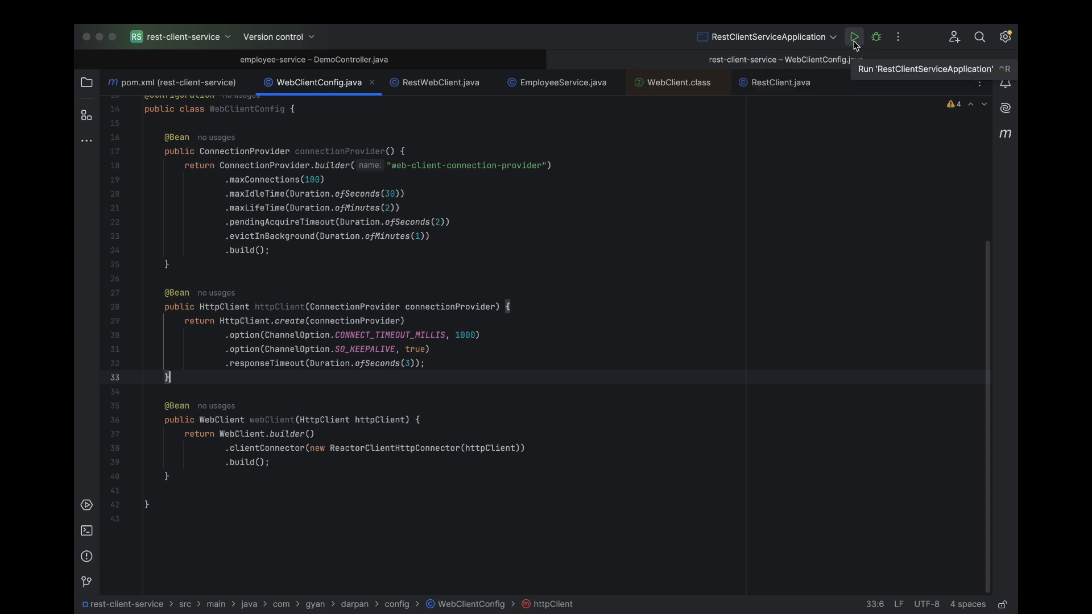
Run RestClientServiceApplication, see the duplicate httpClient bean failure, and hide the Run panel
click(853, 37)
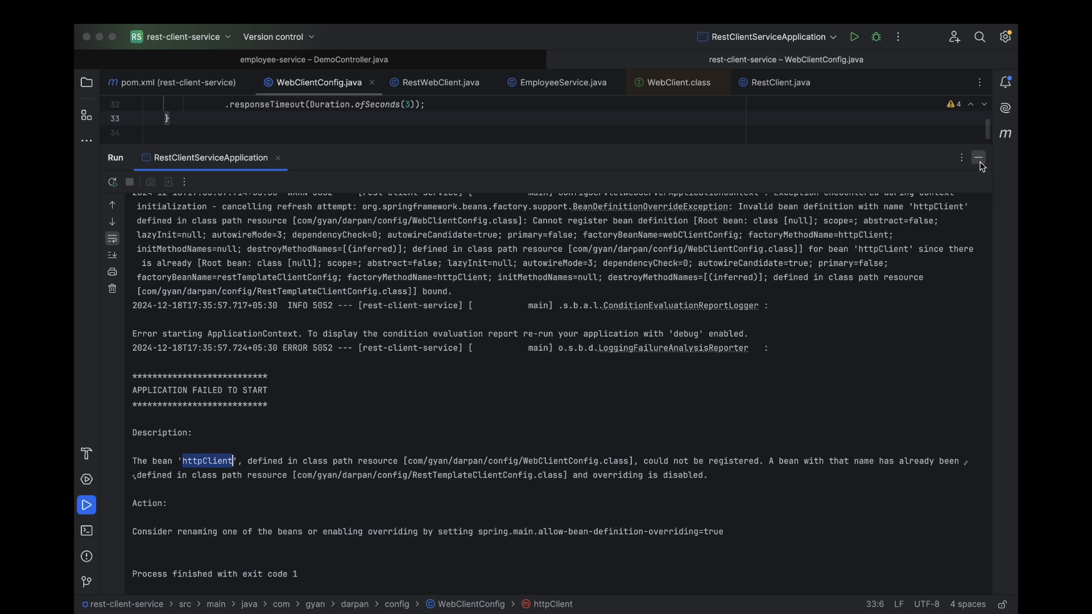
click(978, 157)
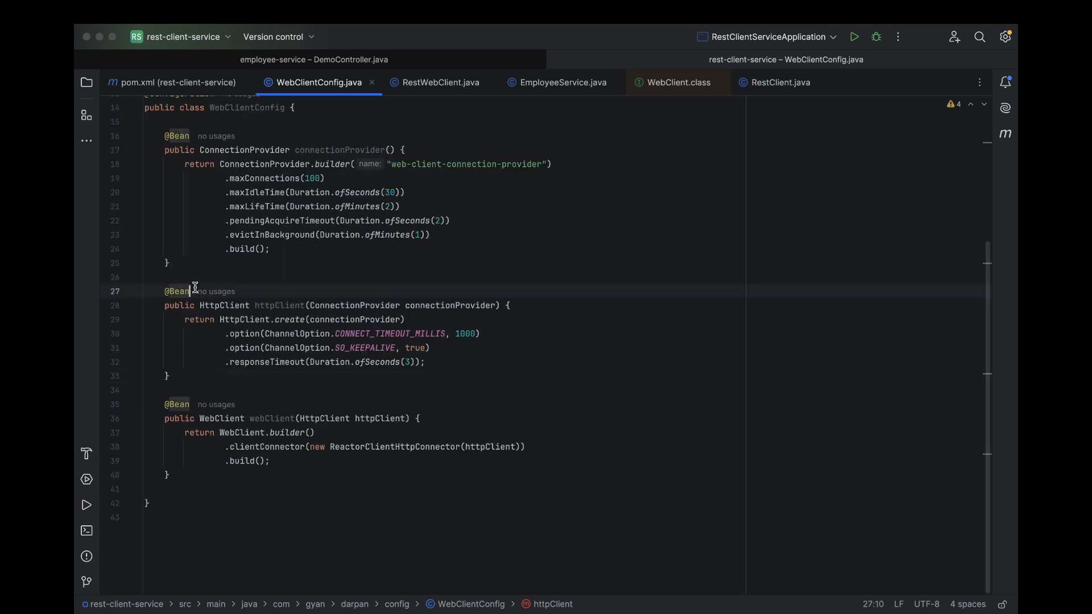
text(("web")
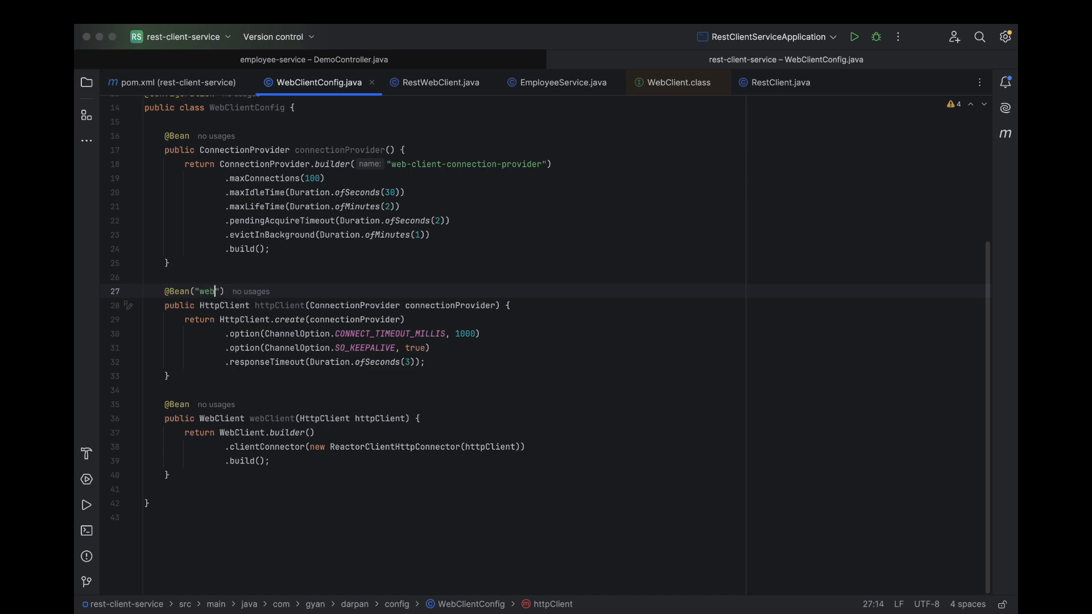
text(clientHttpClient)
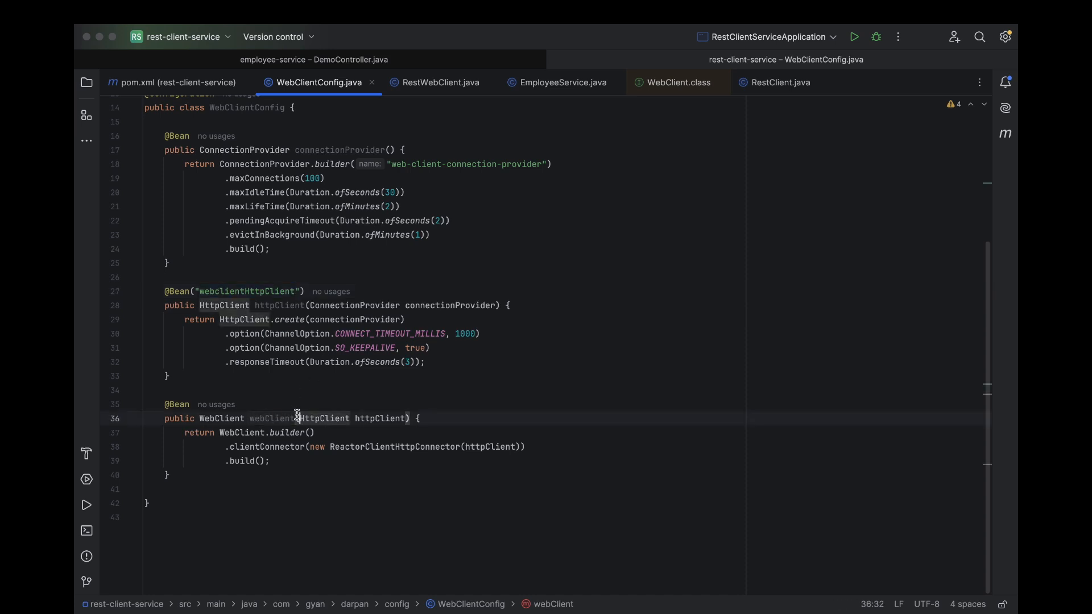
text(@Qualifier)
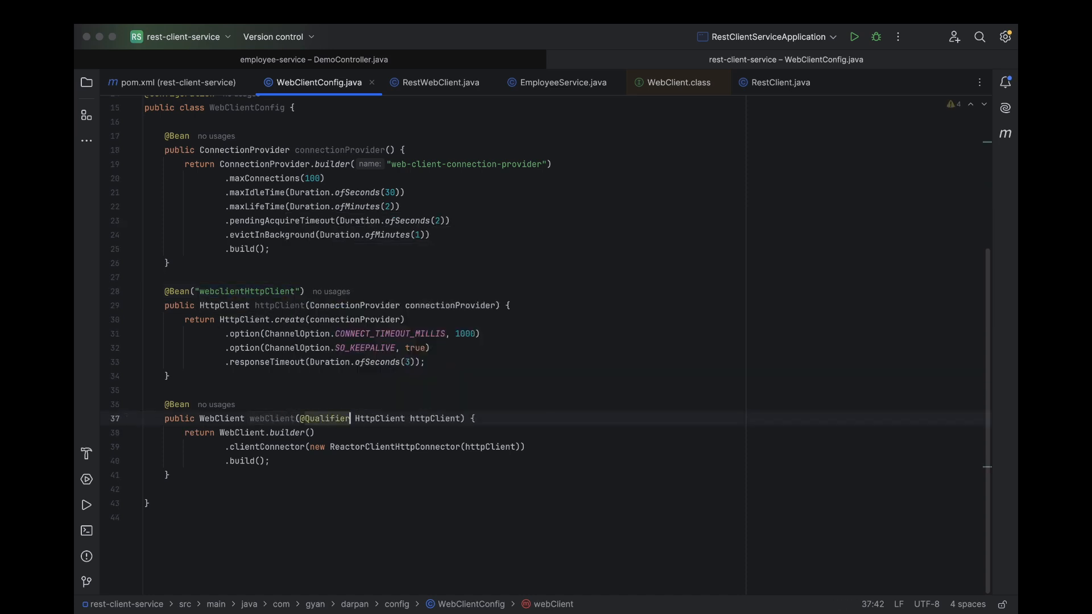
text(("webclientHttpClient"))
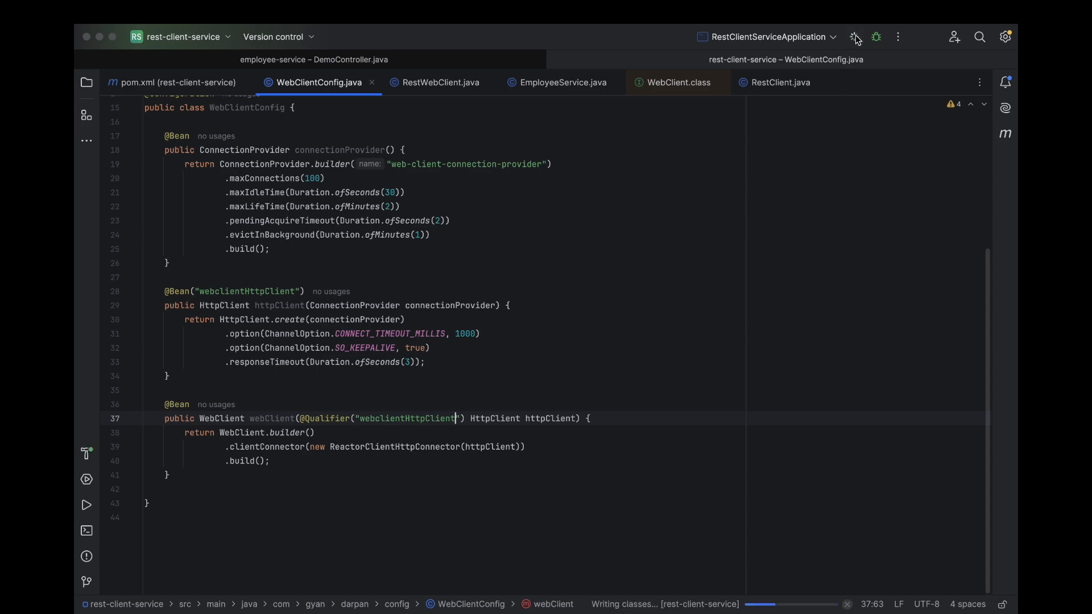
Rerun RestClientServiceApplication and select the 201 CREATED and 200 OK response log lines
click(853, 36)
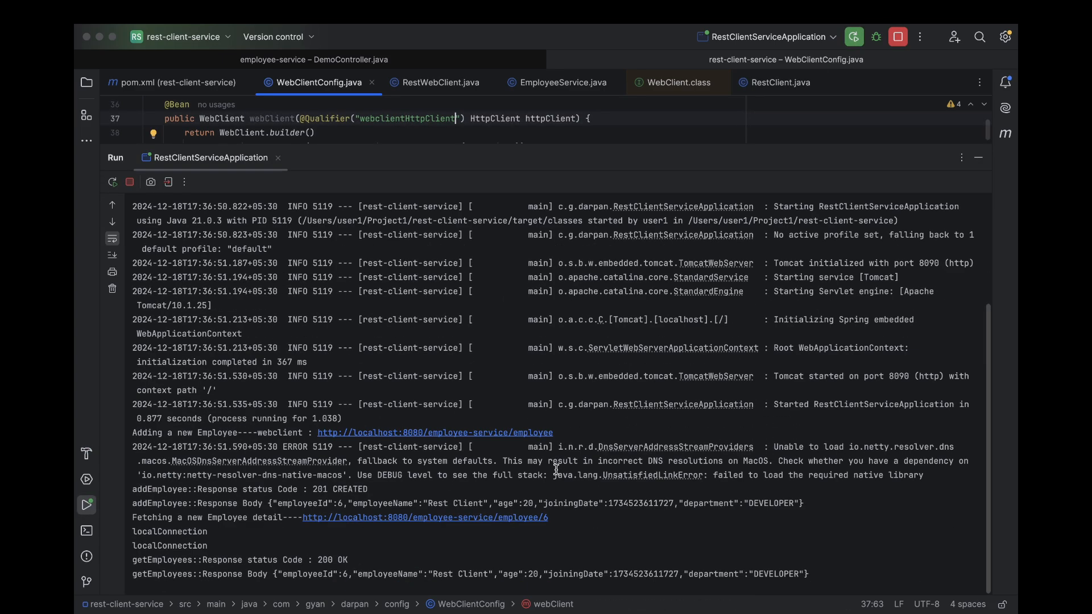
mouse_move(149, 432)
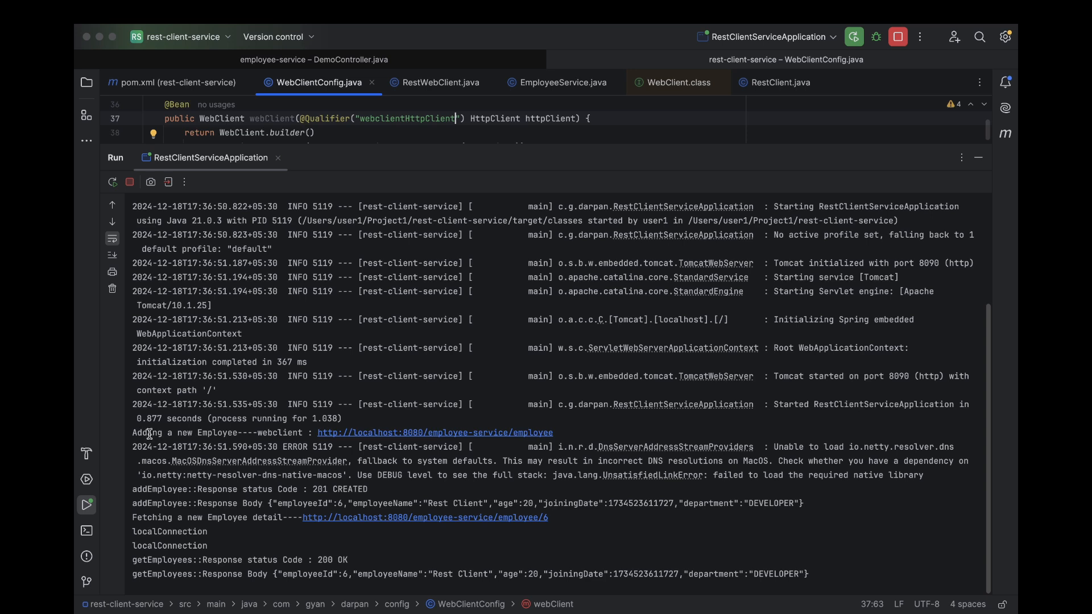
drag(132, 432, 520, 475)
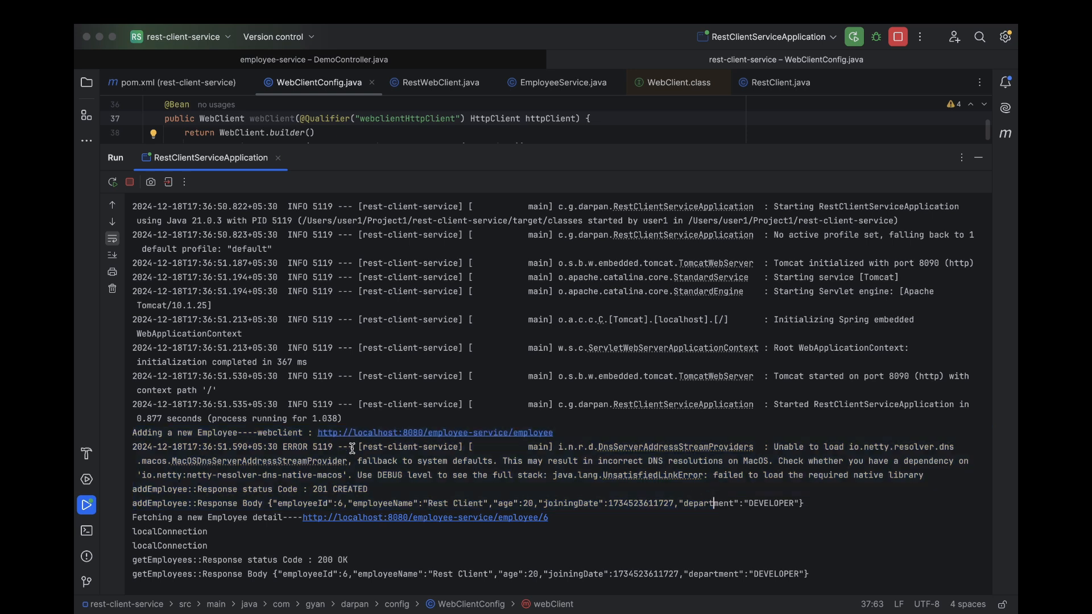
double_click(252, 503)
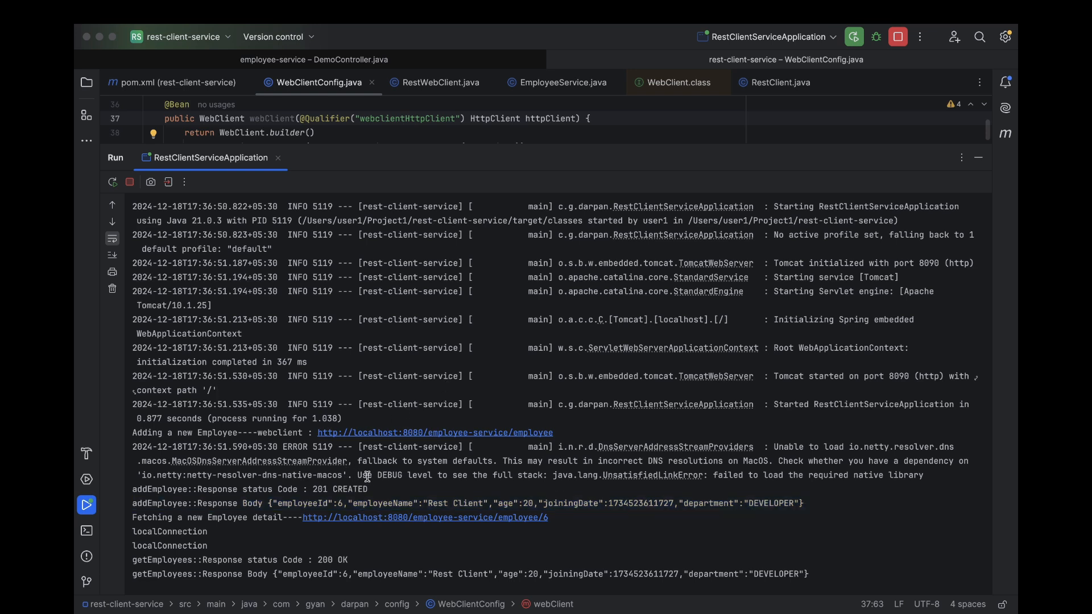
drag(133, 456, 801, 503)
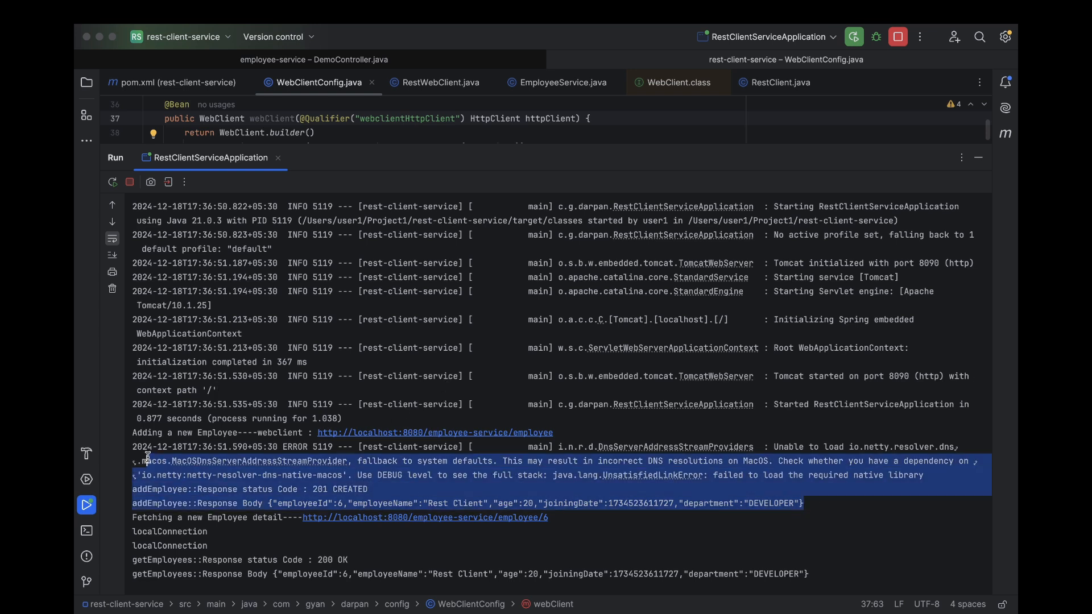